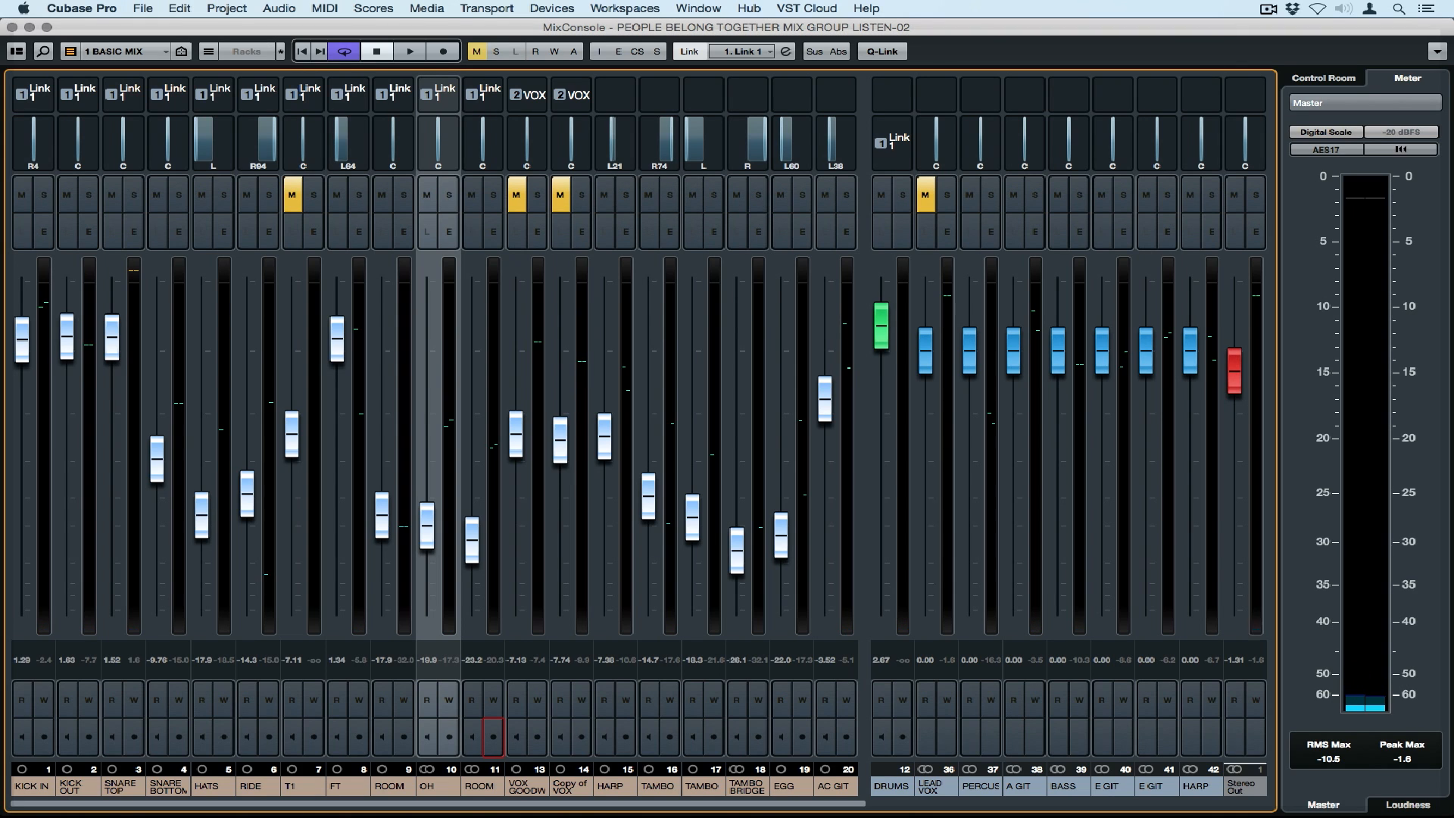
- Show the MixConsole's list of channel types available for display
{"action": "left_click", "coordinate": [74, 51]}
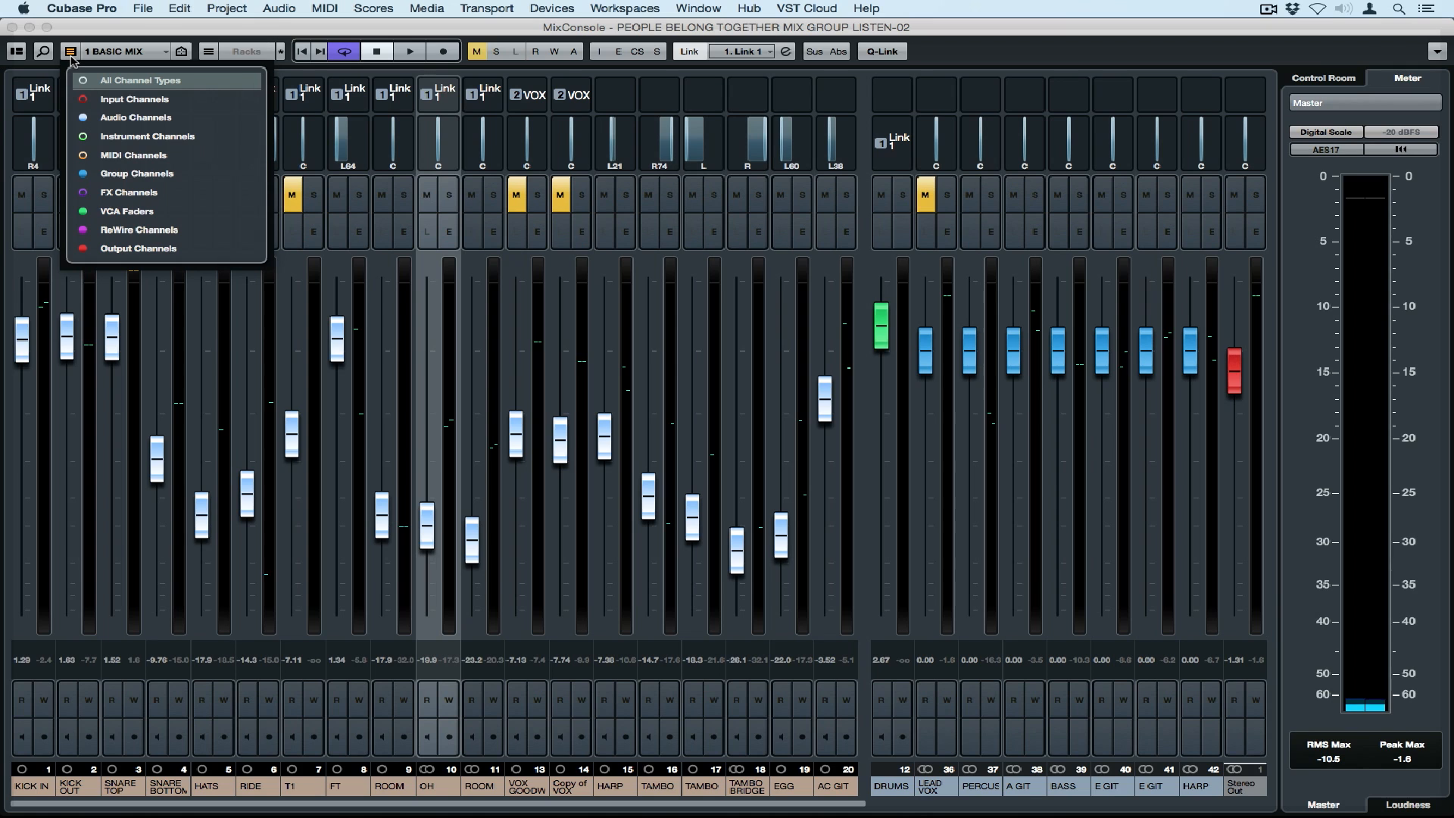
{"action": "mouse_move", "coordinate": [84, 134]}
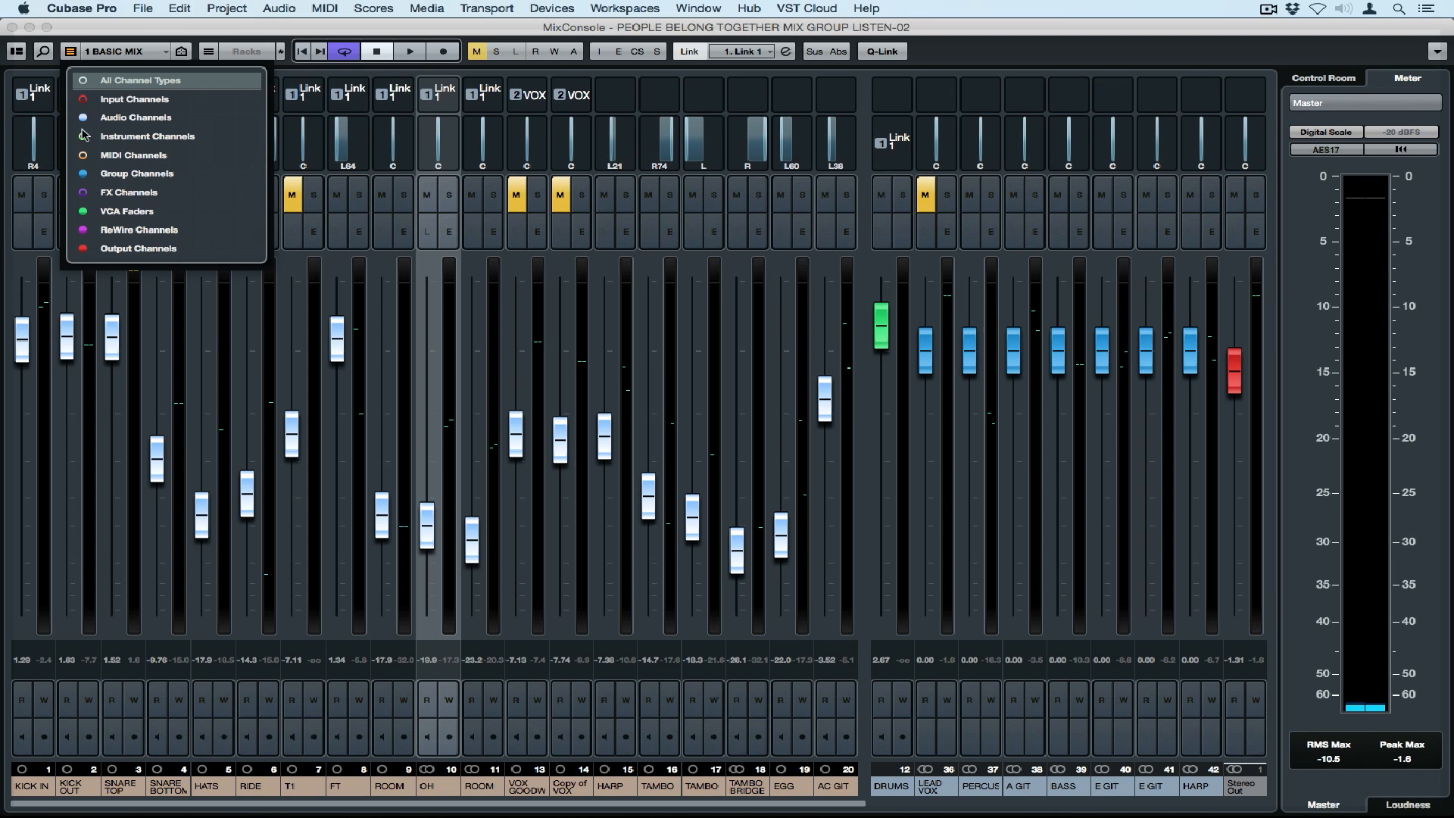
{"action": "mouse_move", "coordinate": [146, 136]}
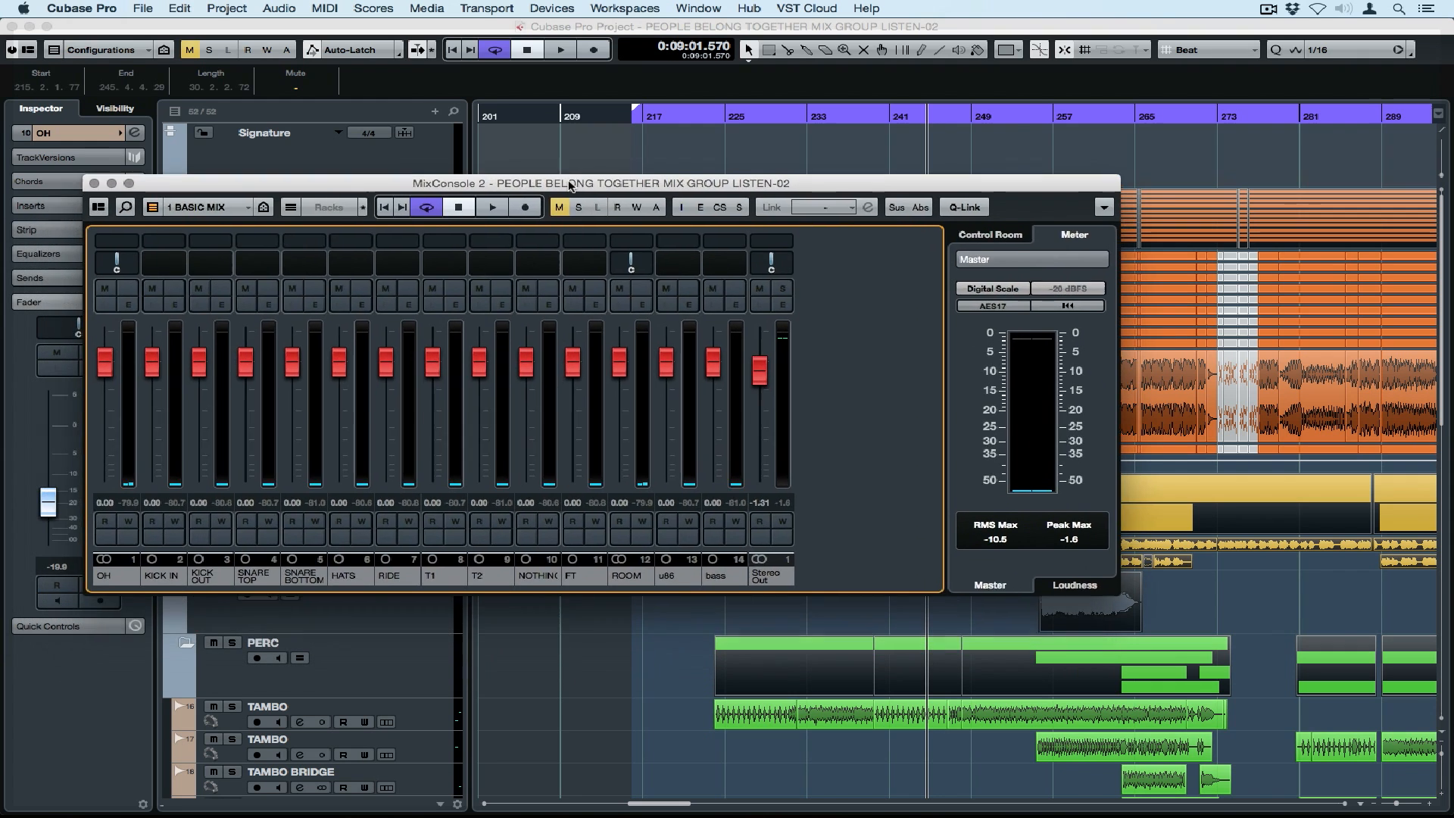
- Enlarge MixConsole 2, add the Cue Sends rack and save the layout as configuration INPUT
{"action": "left_click_drag", "start_coordinate": [570, 182], "coordinate": [547, 156]}
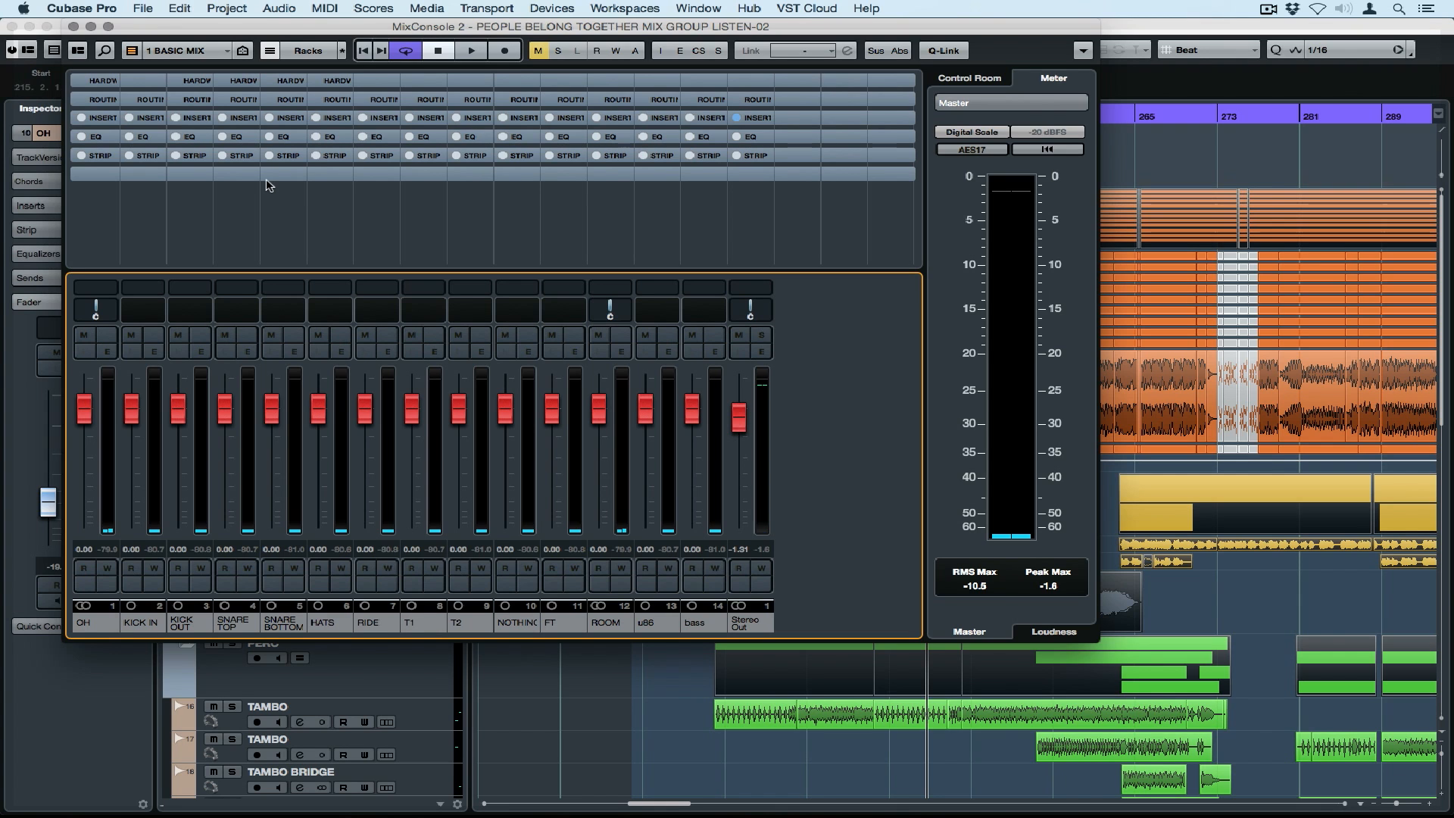
{"action": "left_click", "coordinate": [307, 50]}
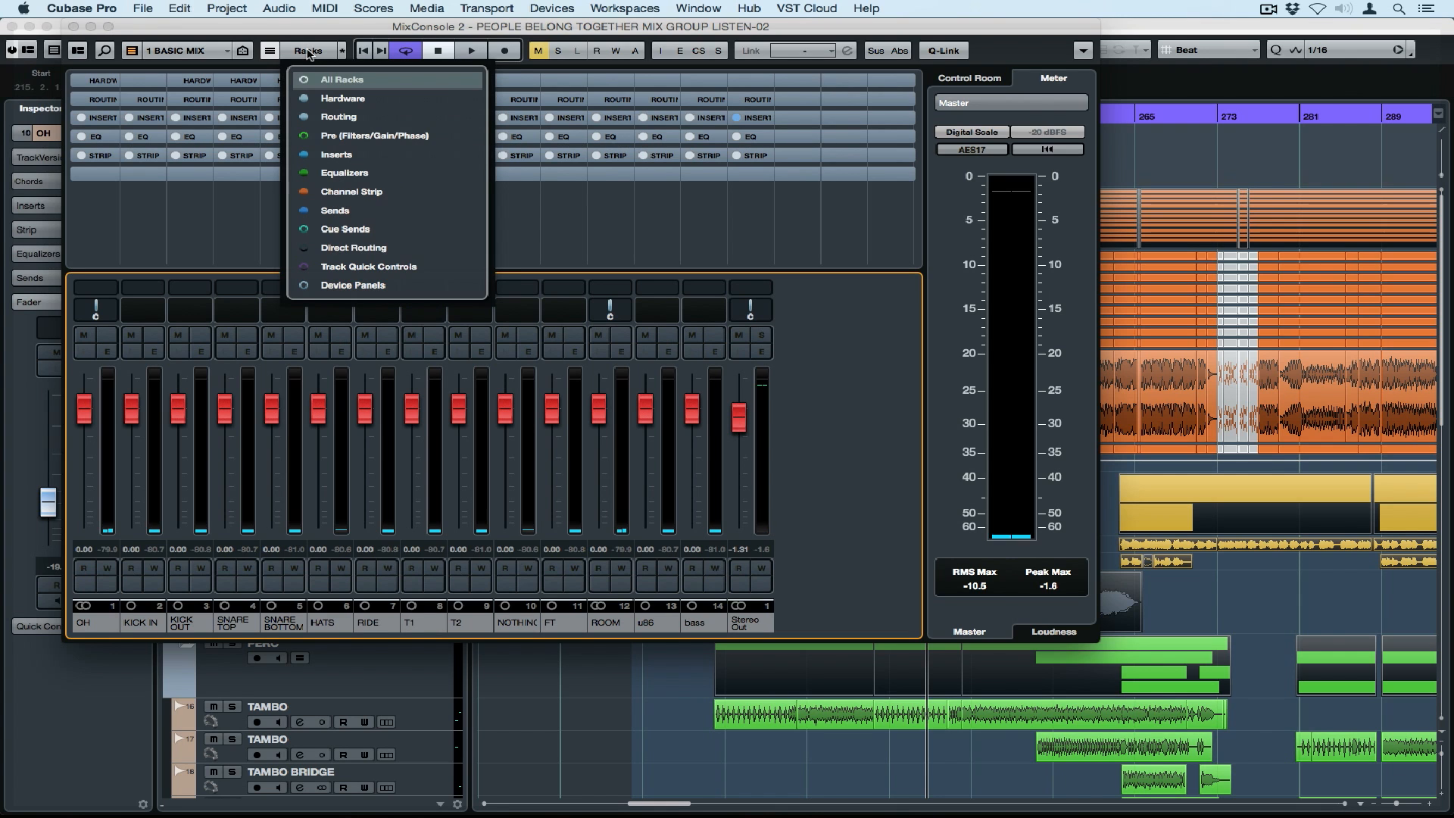
{"action": "mouse_move", "coordinate": [308, 106]}
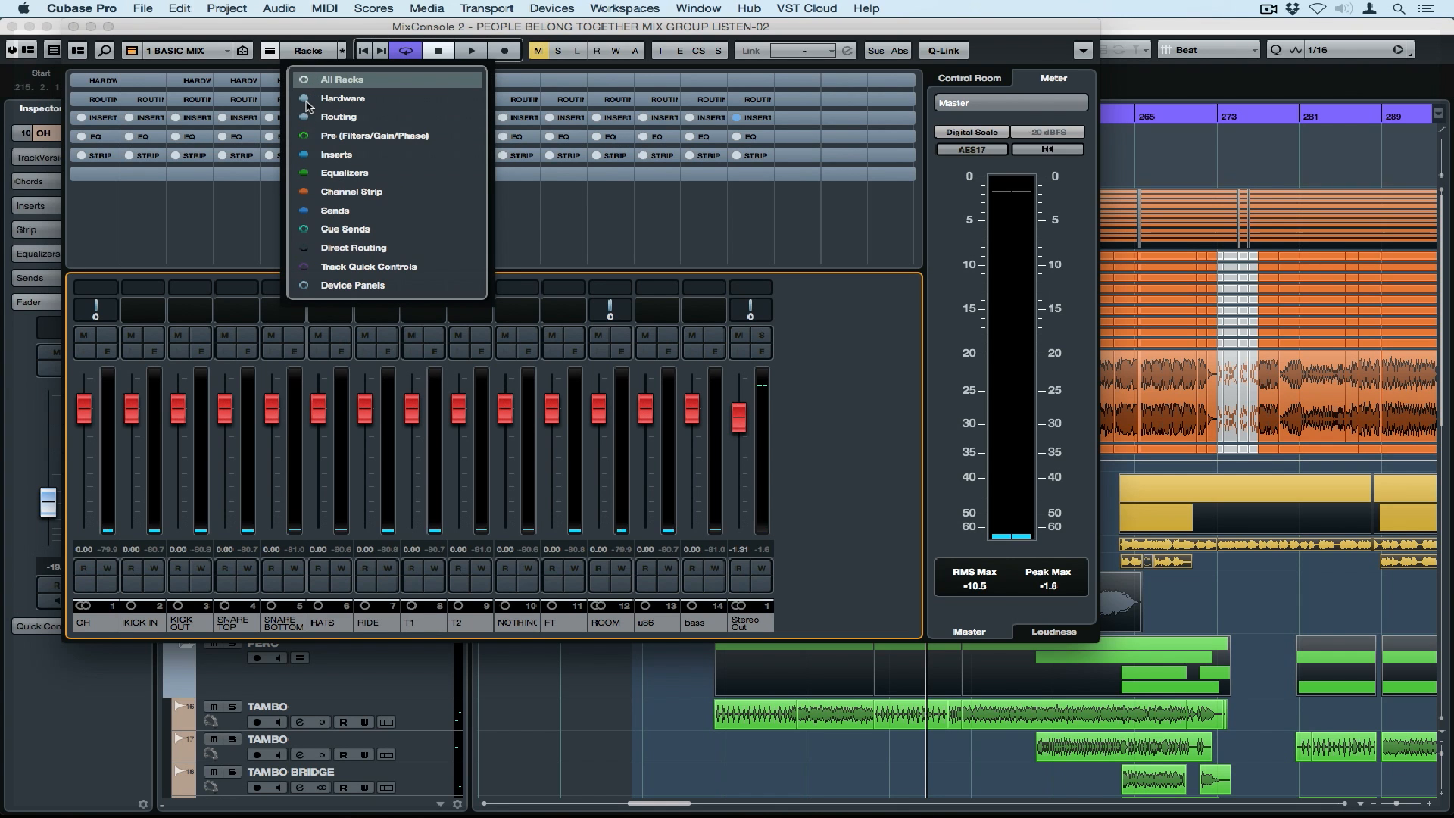
{"action": "mouse_move", "coordinate": [306, 154]}
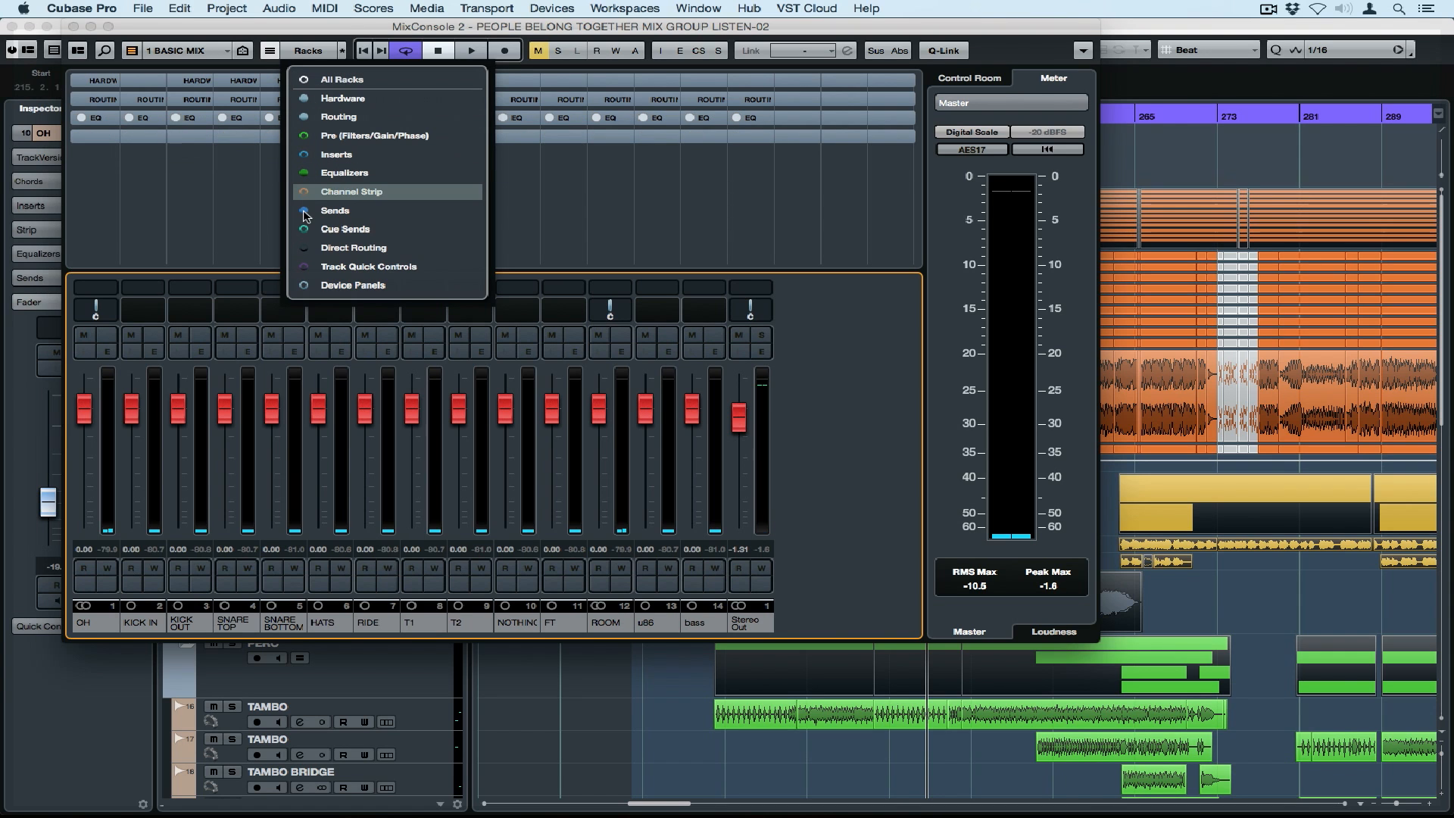
{"action": "mouse_move", "coordinate": [305, 229]}
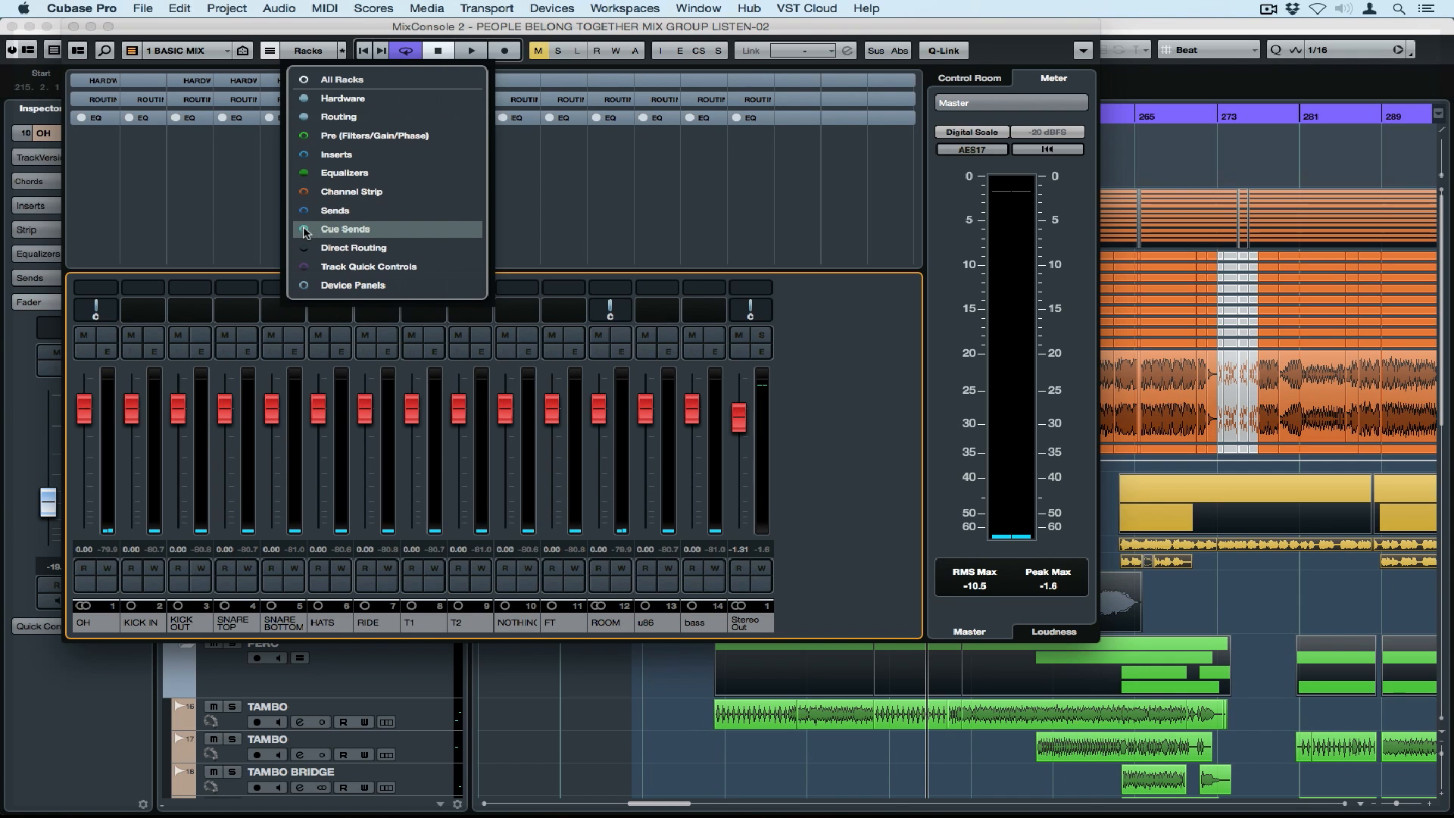
{"action": "left_click", "coordinate": [345, 228]}
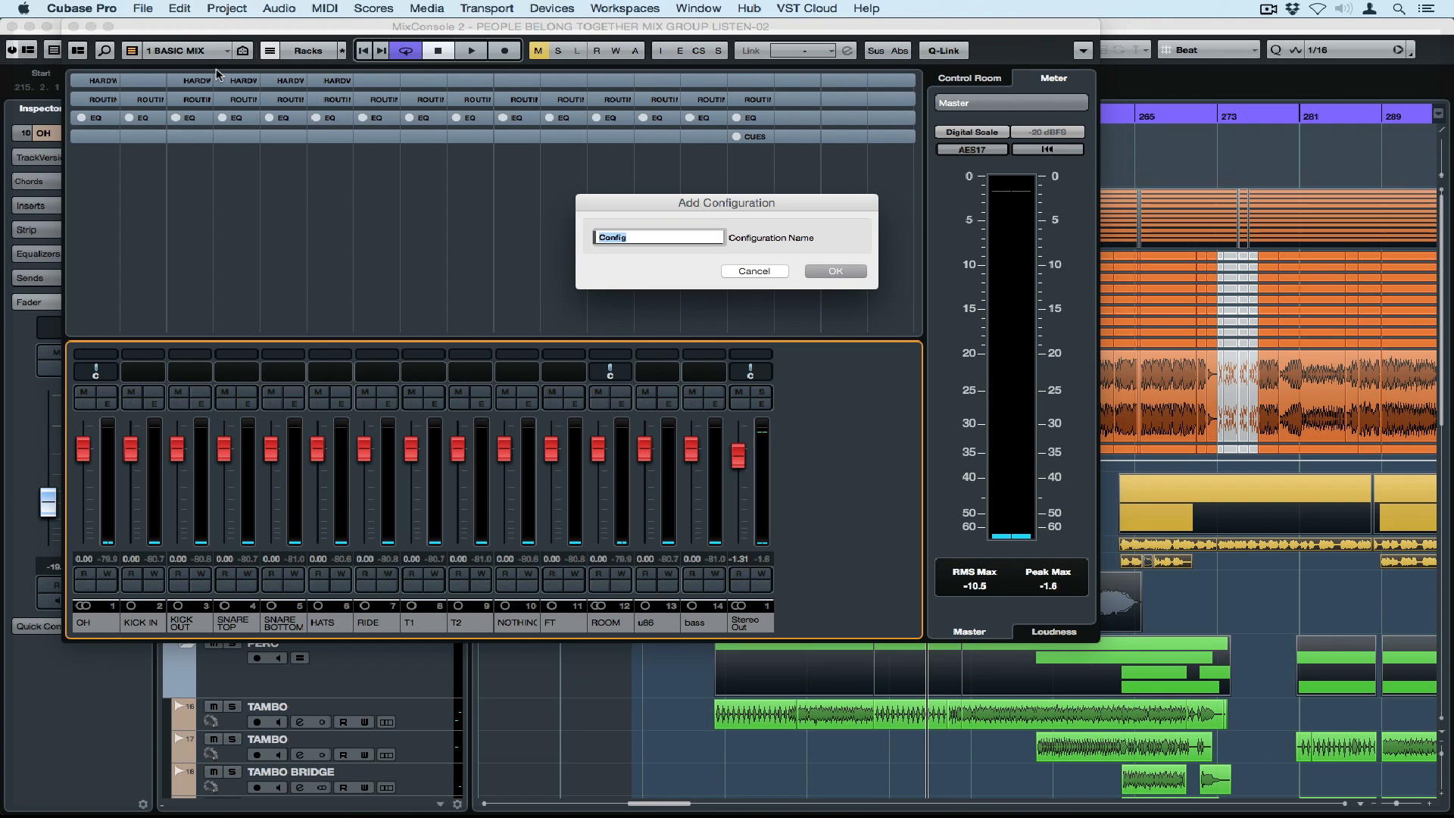
{"action": "type", "text": "INPUT"}
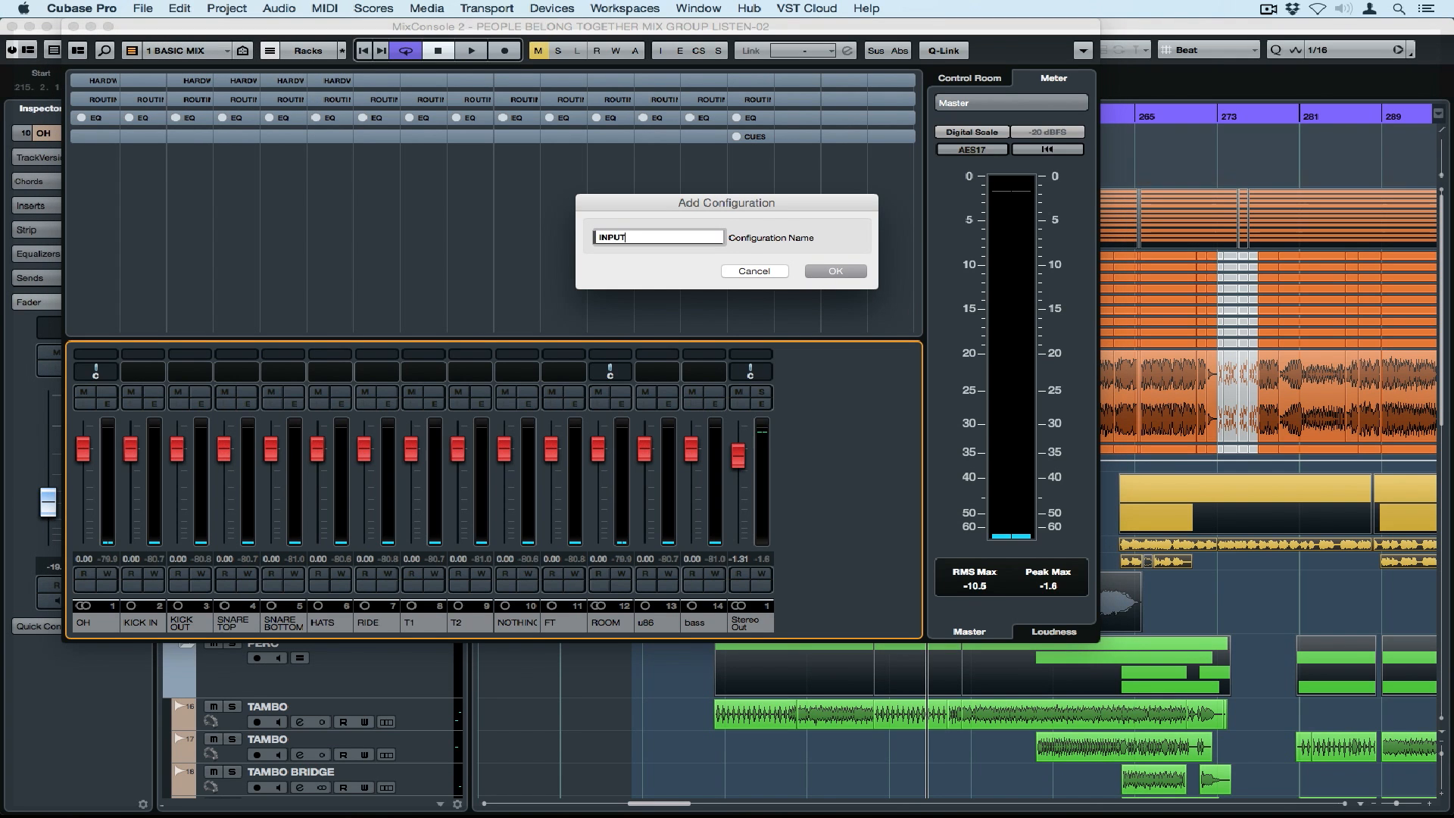
{"action": "left_click", "coordinate": [833, 272]}
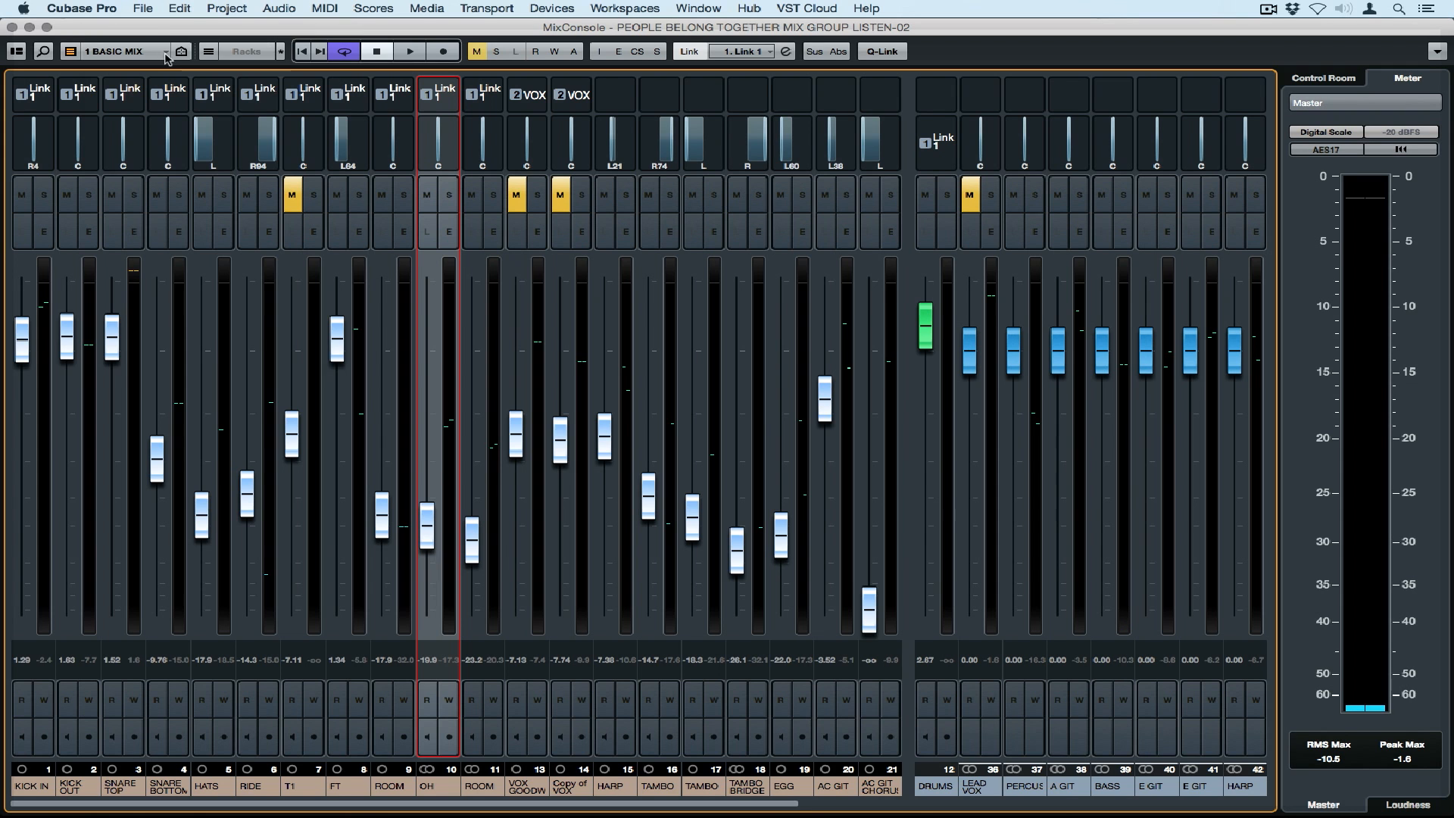
- Show the Racks list to enable Inserts, Equalizers and Channel Strip racks
{"action": "left_click", "coordinate": [165, 51]}
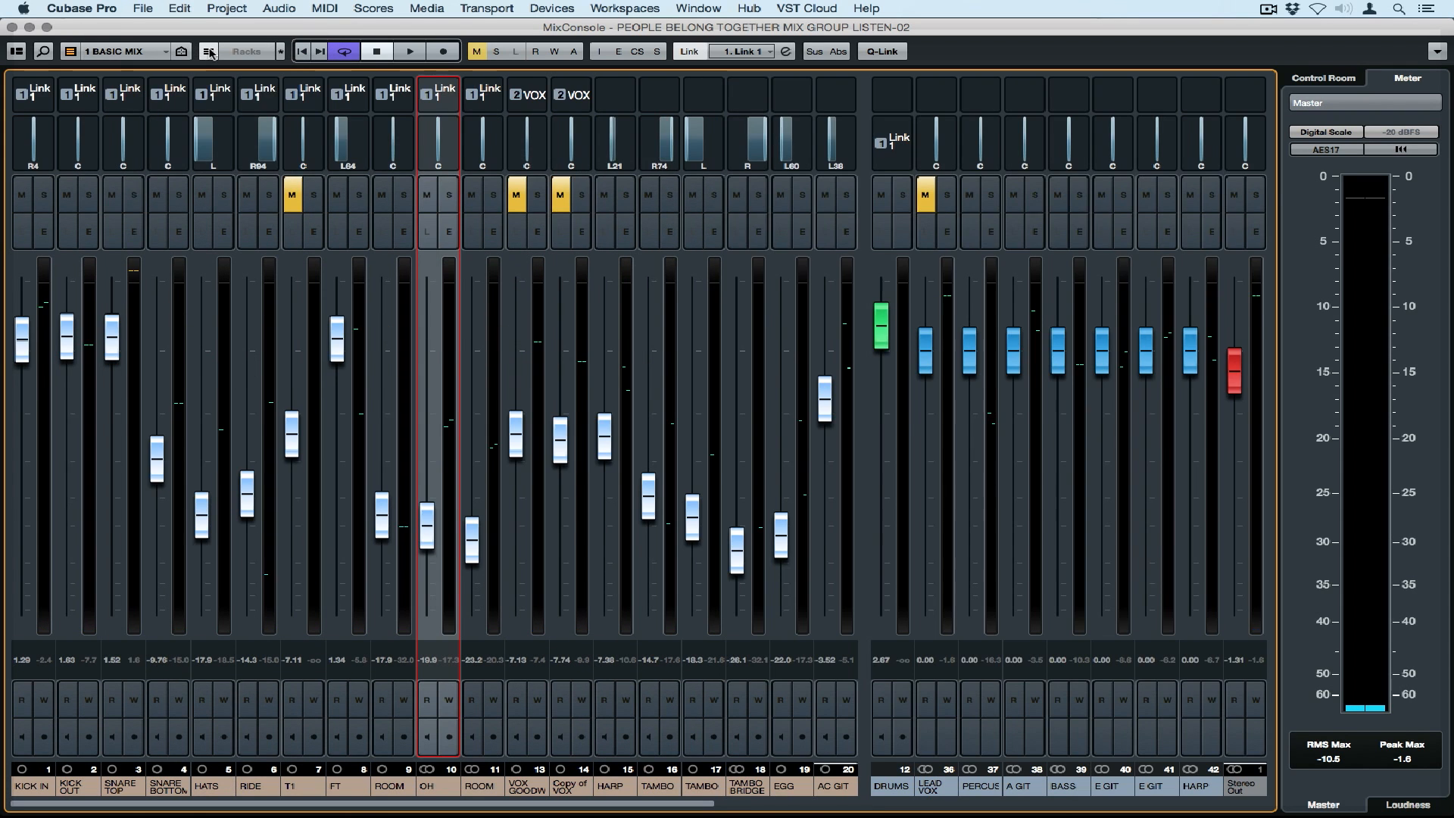
{"action": "left_click", "coordinate": [245, 50]}
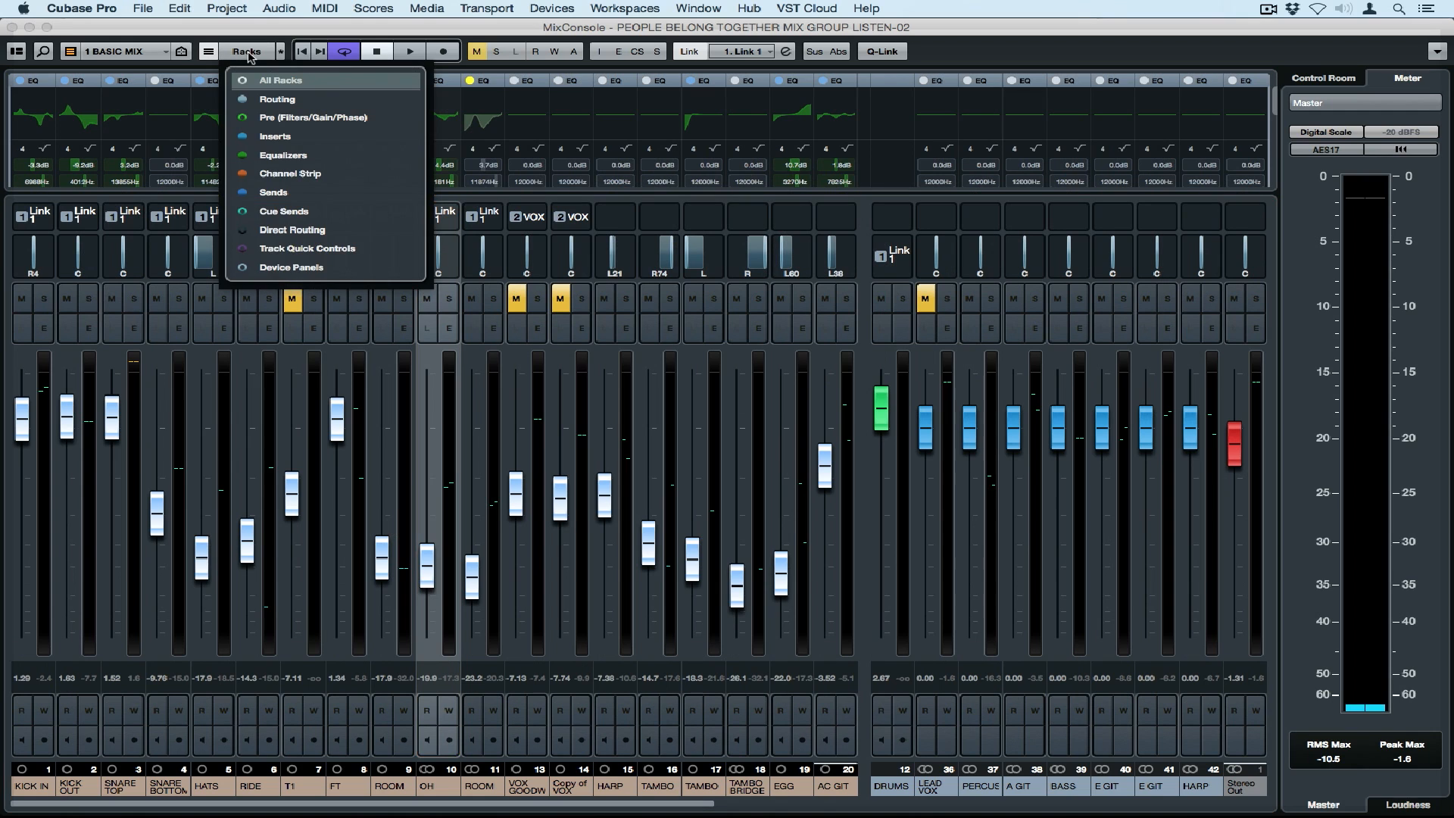
{"action": "mouse_move", "coordinate": [240, 122]}
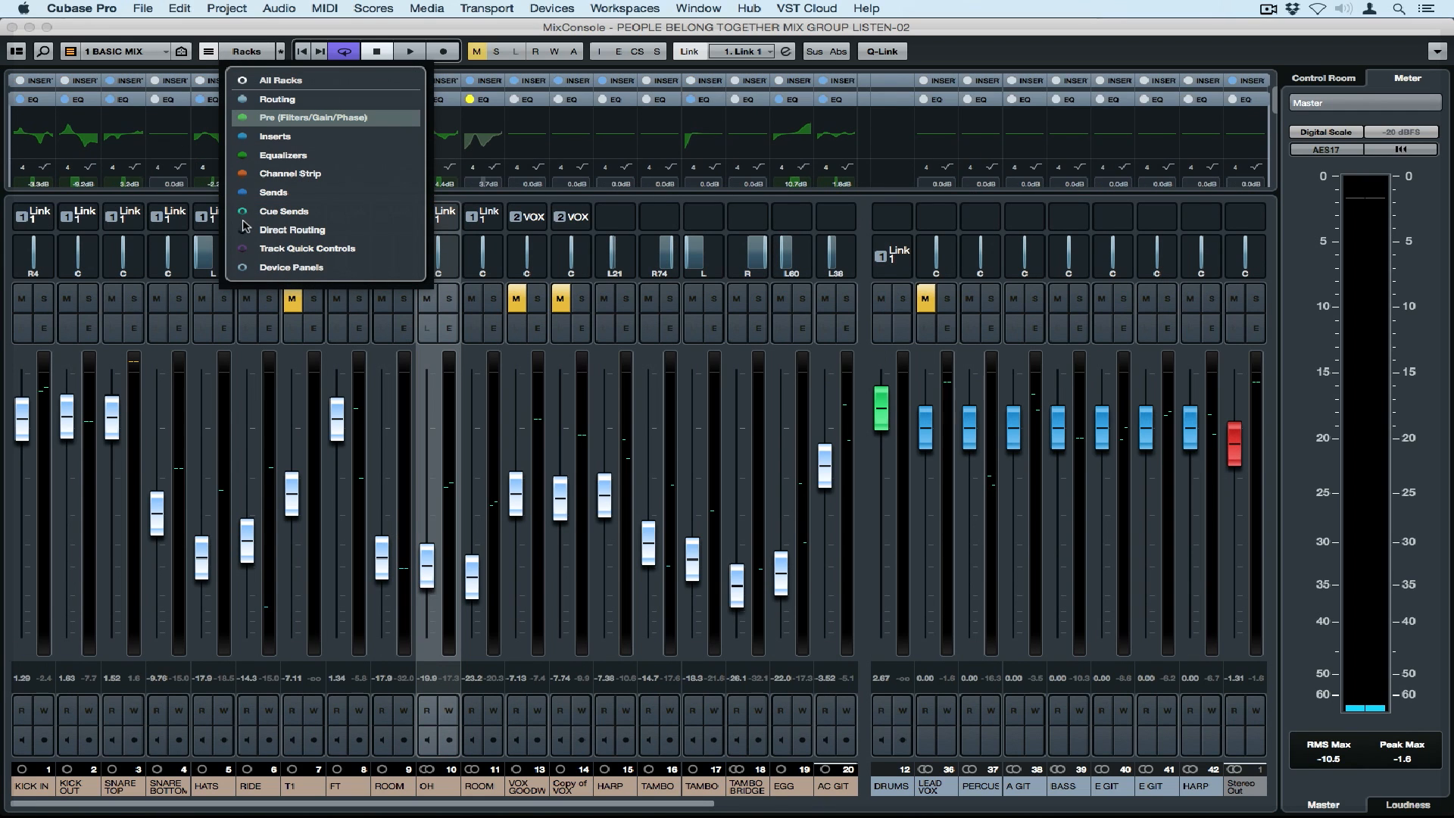
{"action": "mouse_move", "coordinate": [306, 248]}
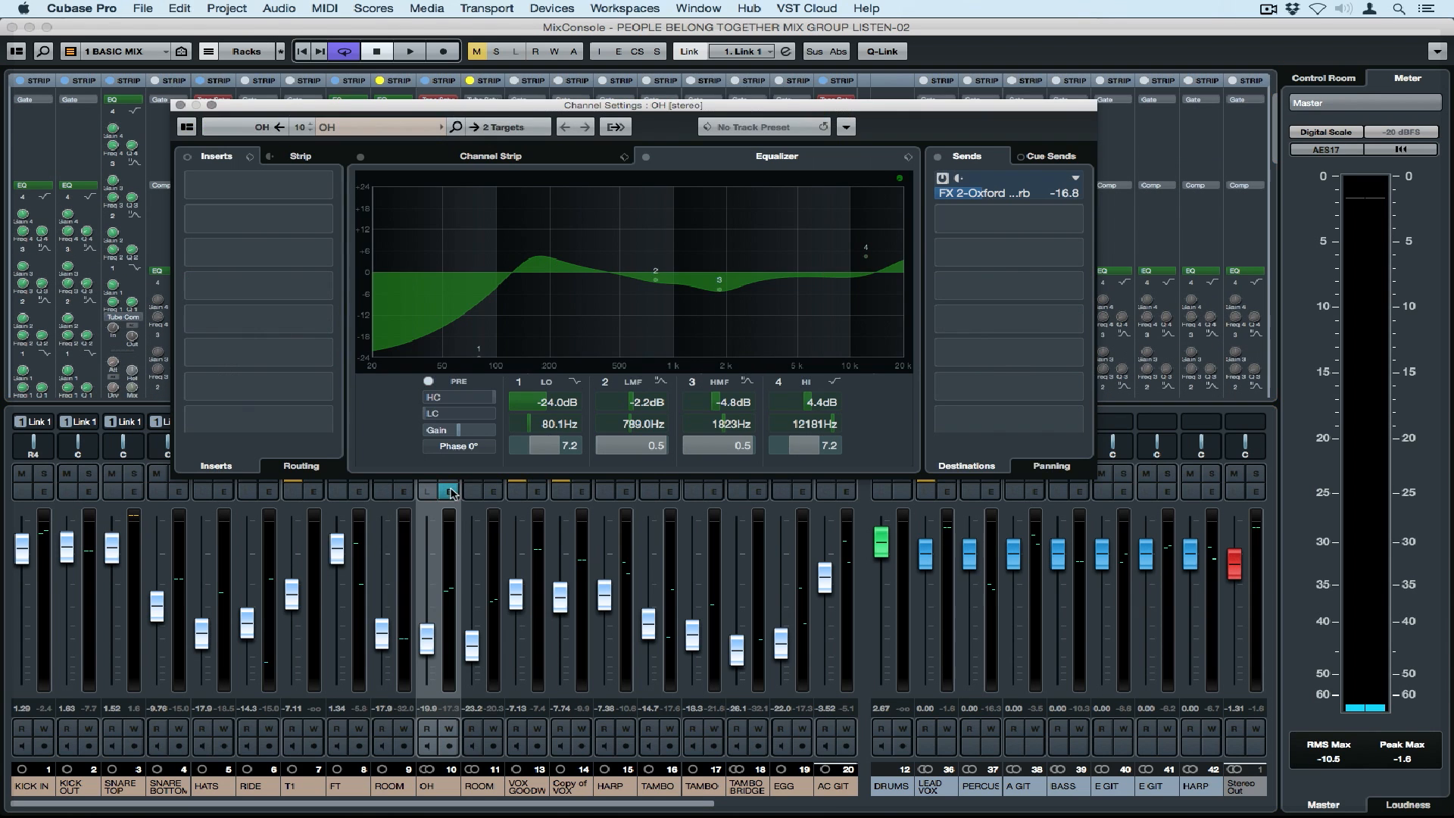
- Close the OH channel settings window and show All Racks in the MixConsole
{"action": "left_click", "coordinate": [490, 156]}
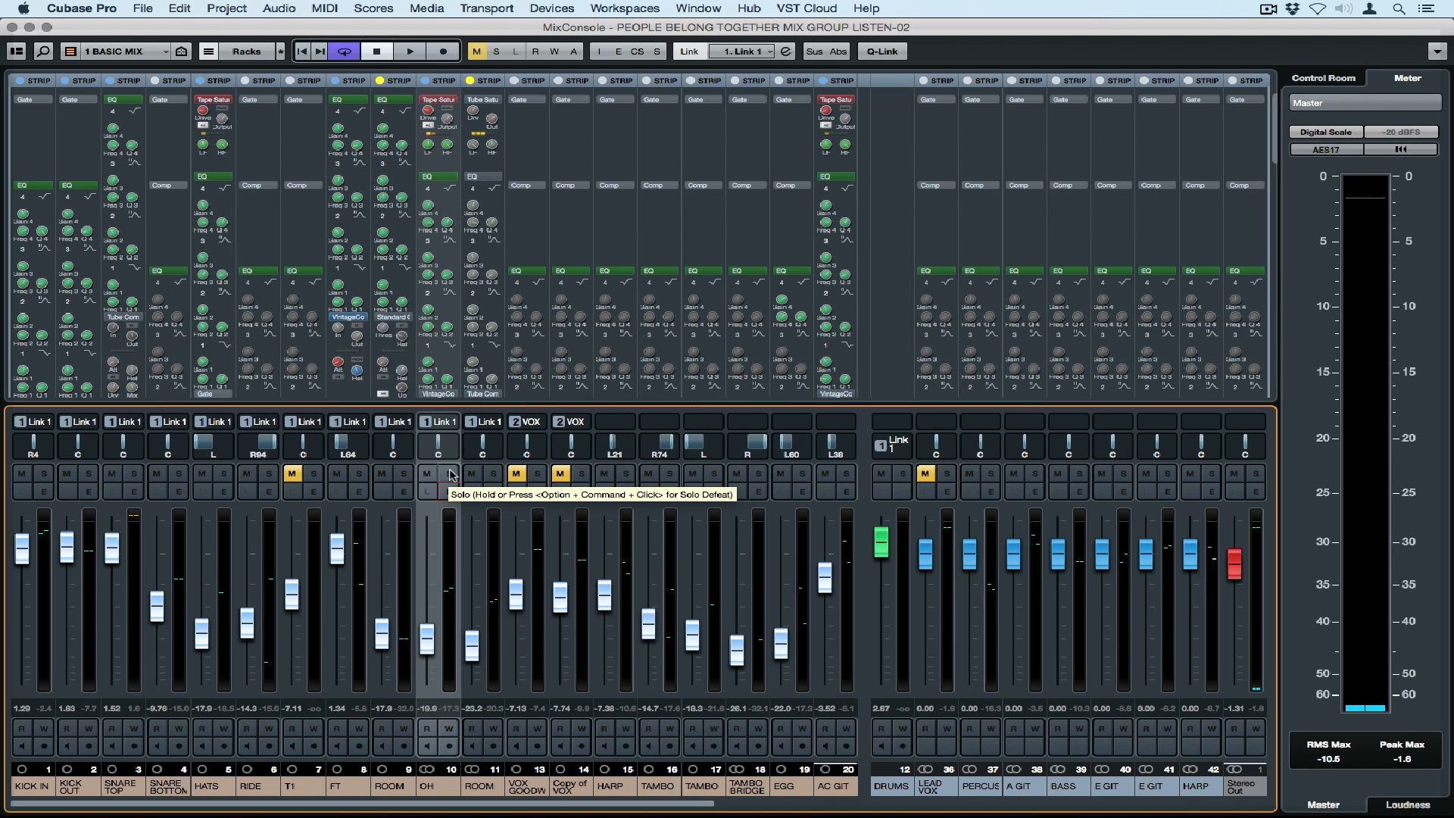
{"action": "left_click", "coordinate": [427, 475]}
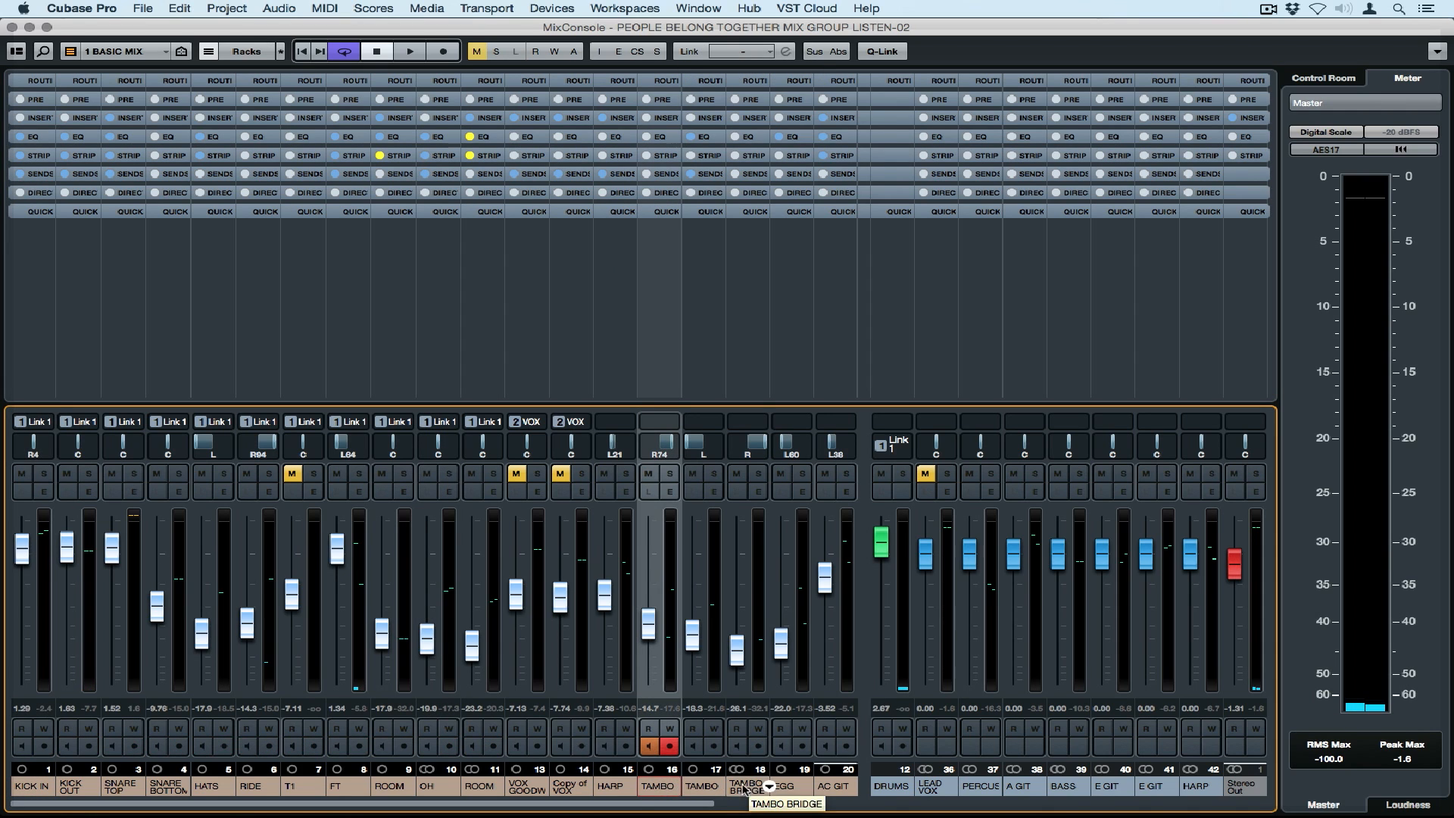
- Link the three tambourine channels as group TAMBO sharing mute, solo and listen states
{"action": "left_click", "coordinate": [879, 51]}
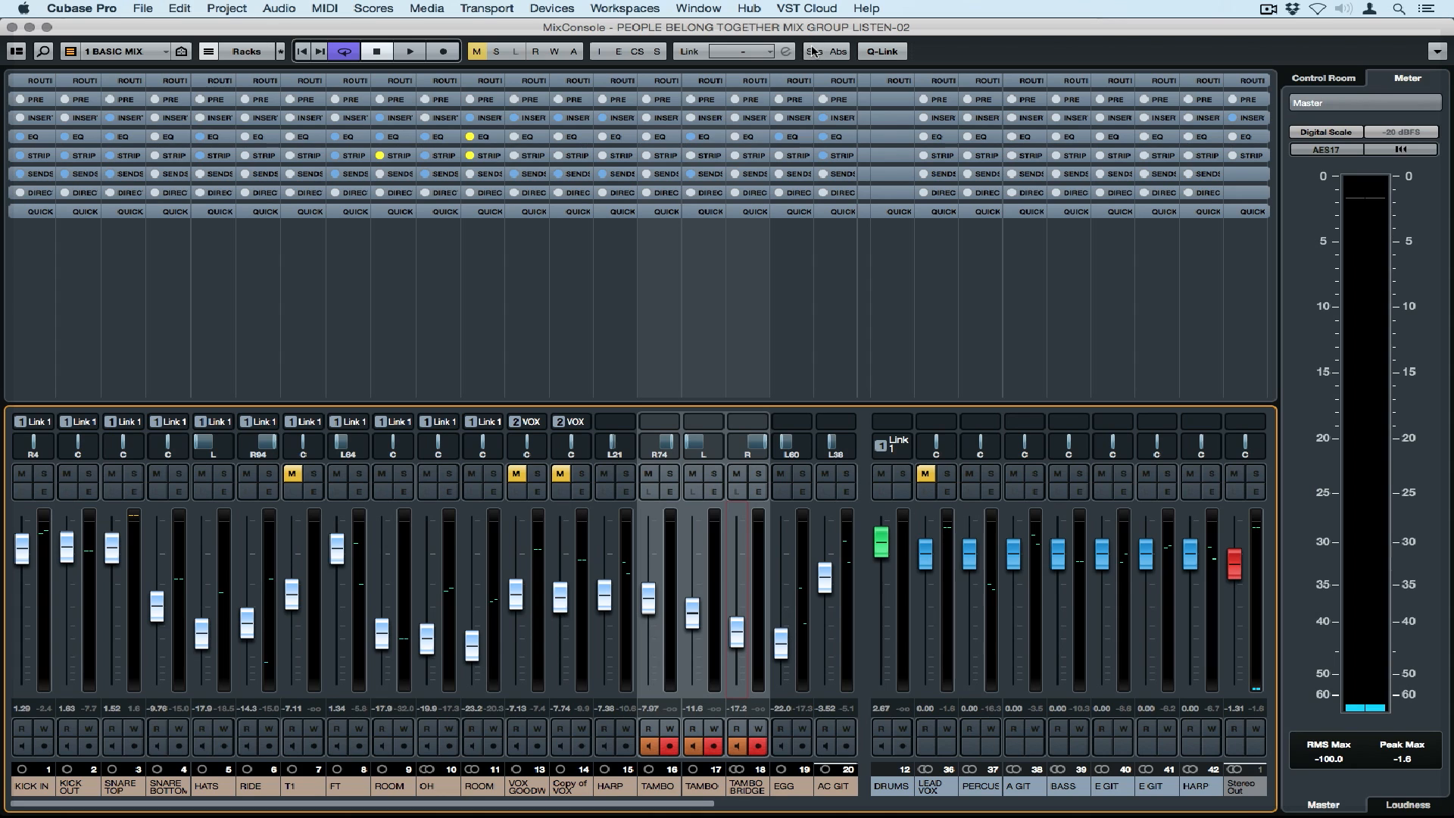
{"action": "mouse_move", "coordinate": [839, 51]}
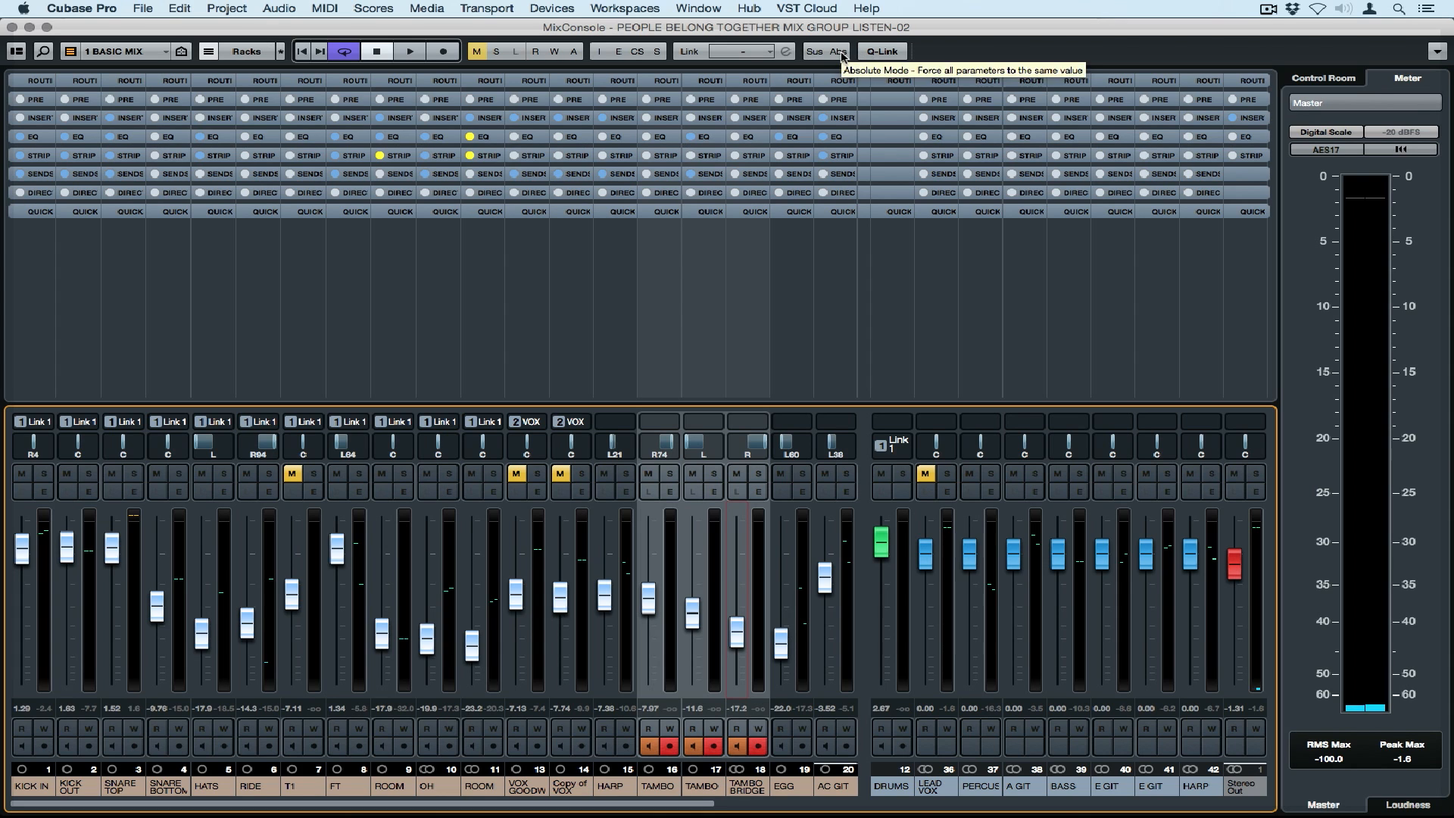
{"action": "mouse_move", "coordinate": [689, 53]}
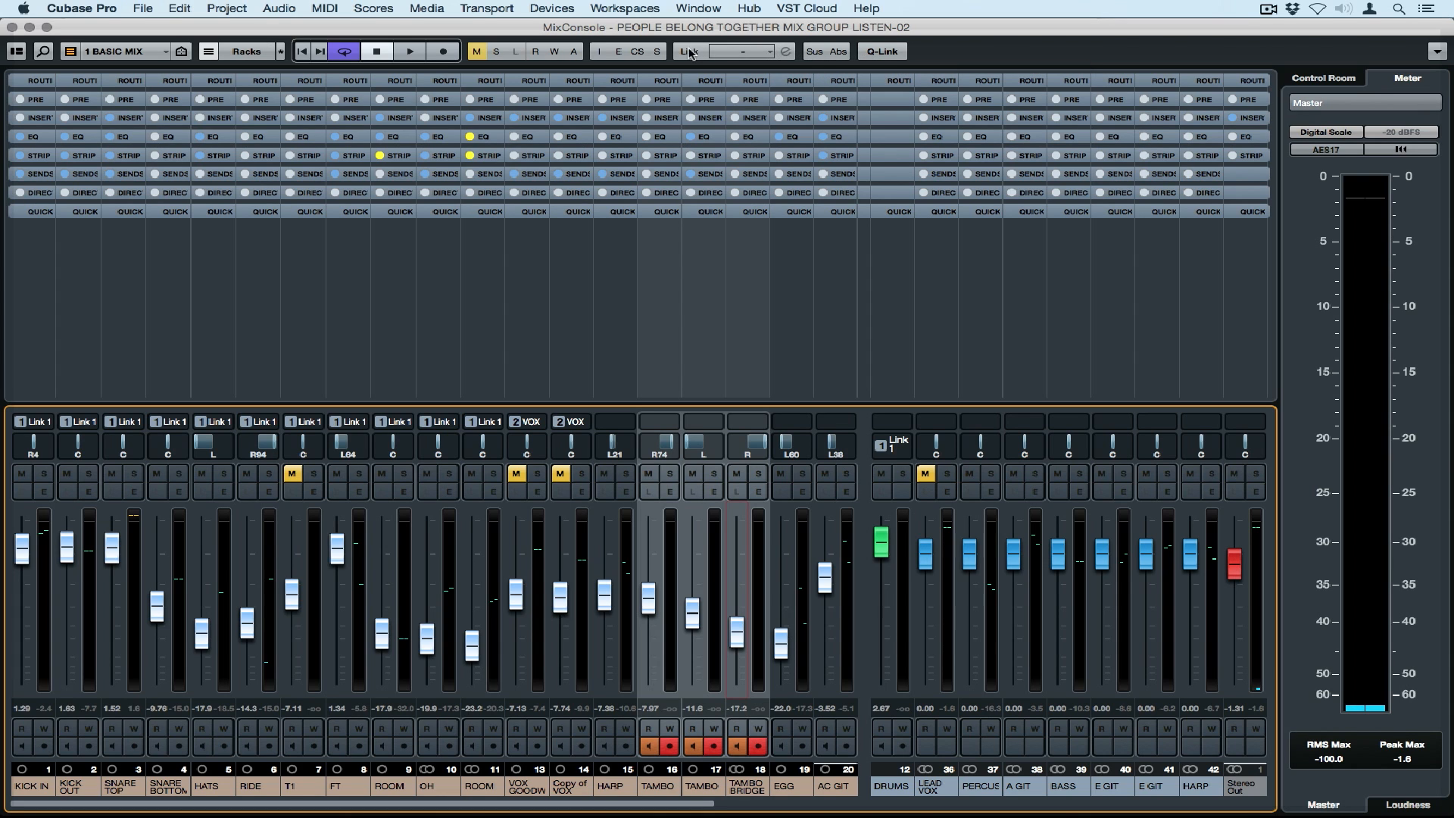
{"action": "left_click", "coordinate": [688, 51]}
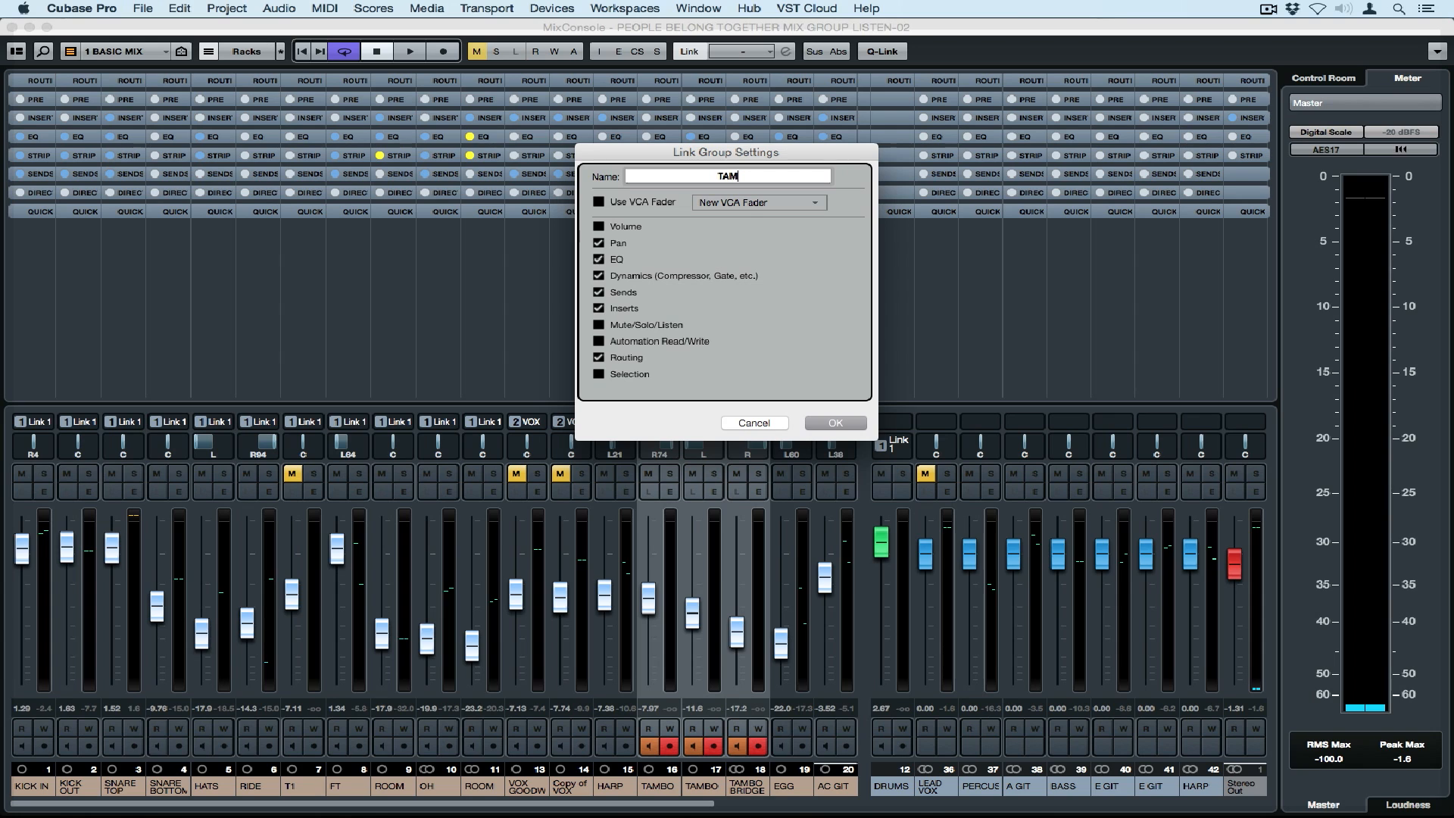
{"action": "type", "text": "BO"}
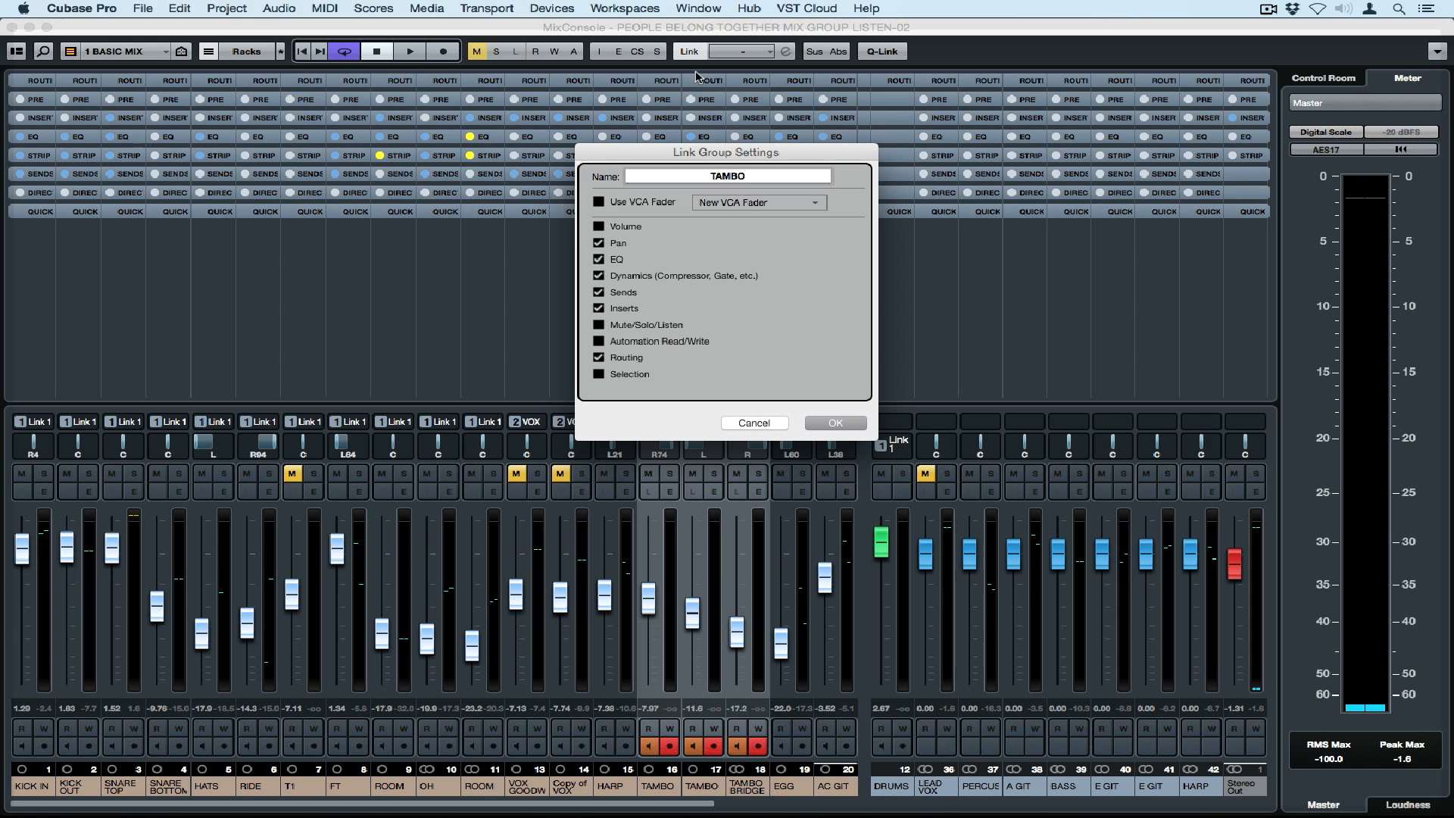
{"action": "left_click", "coordinate": [598, 227]}
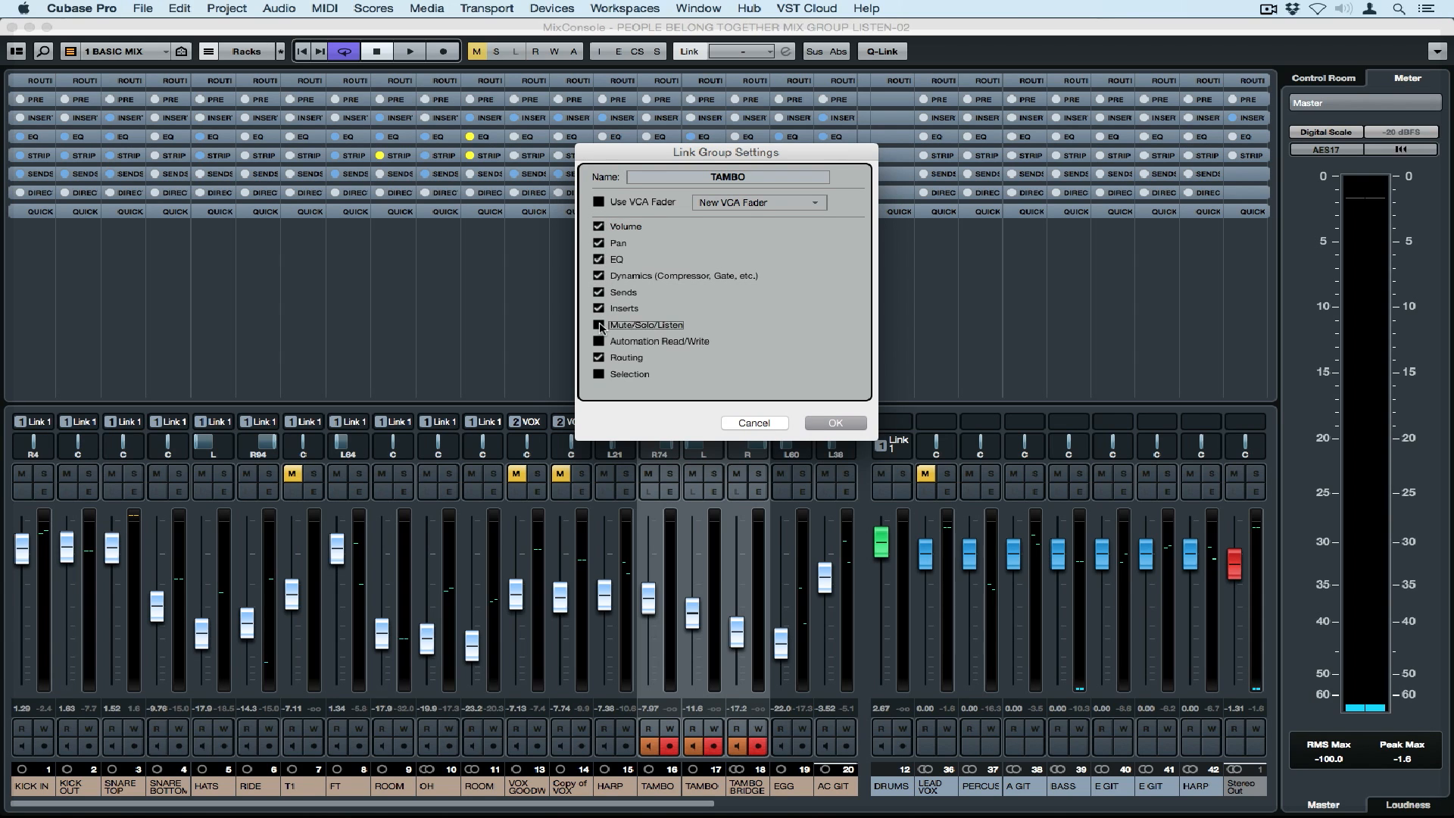
{"action": "left_click", "coordinate": [599, 325]}
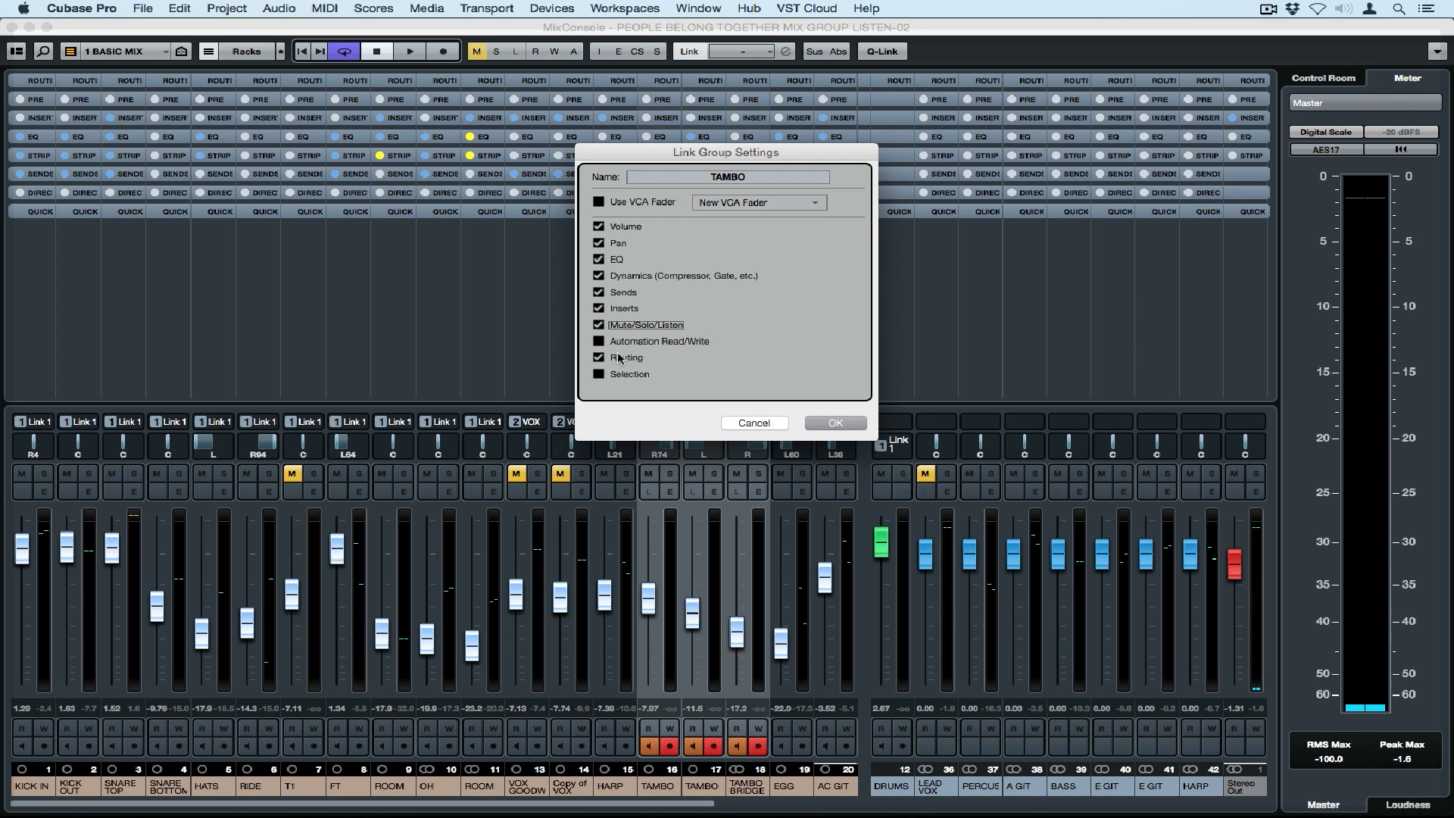
{"action": "left_click", "coordinate": [833, 423]}
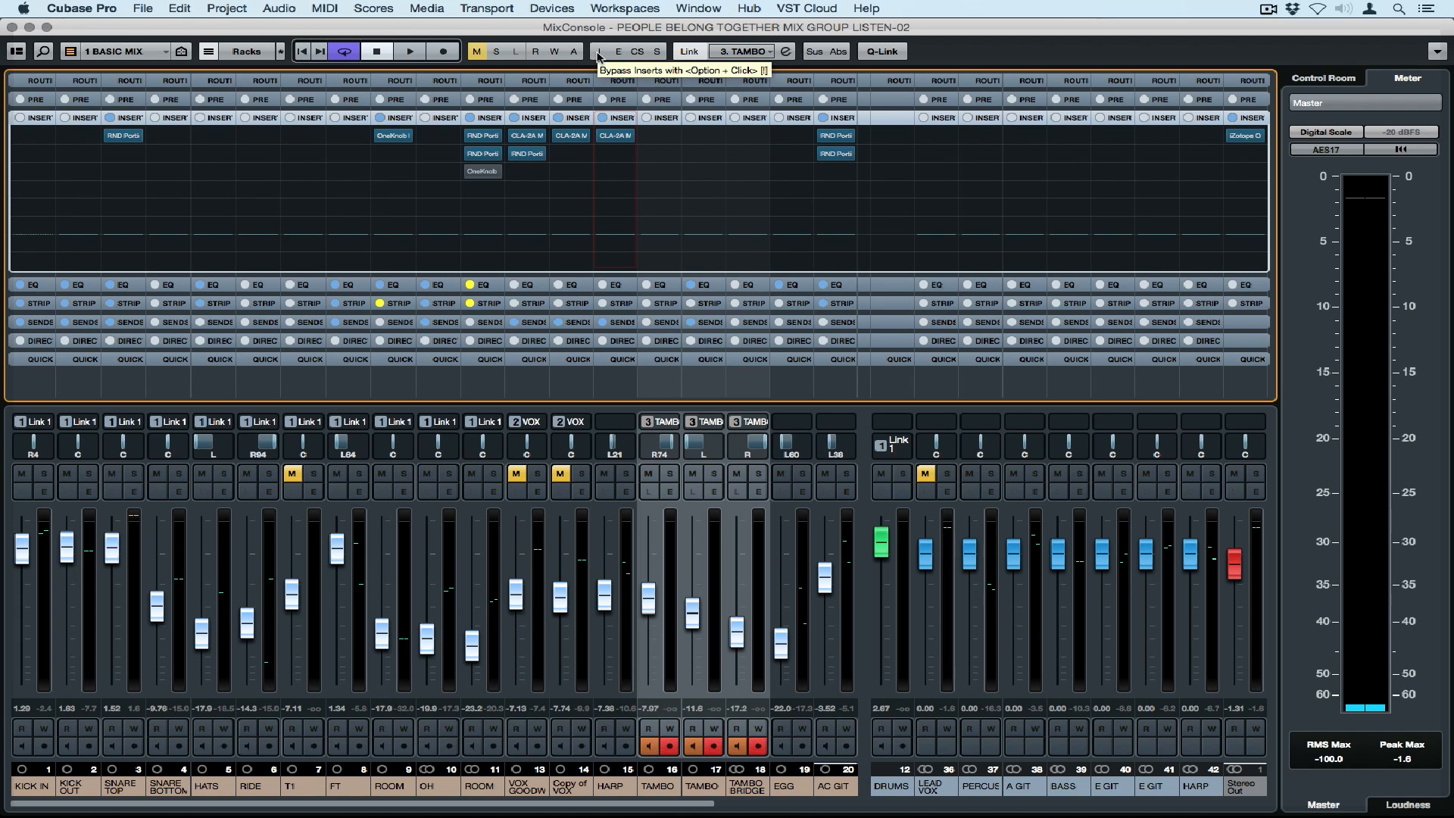
{"action": "mouse_move", "coordinate": [637, 52]}
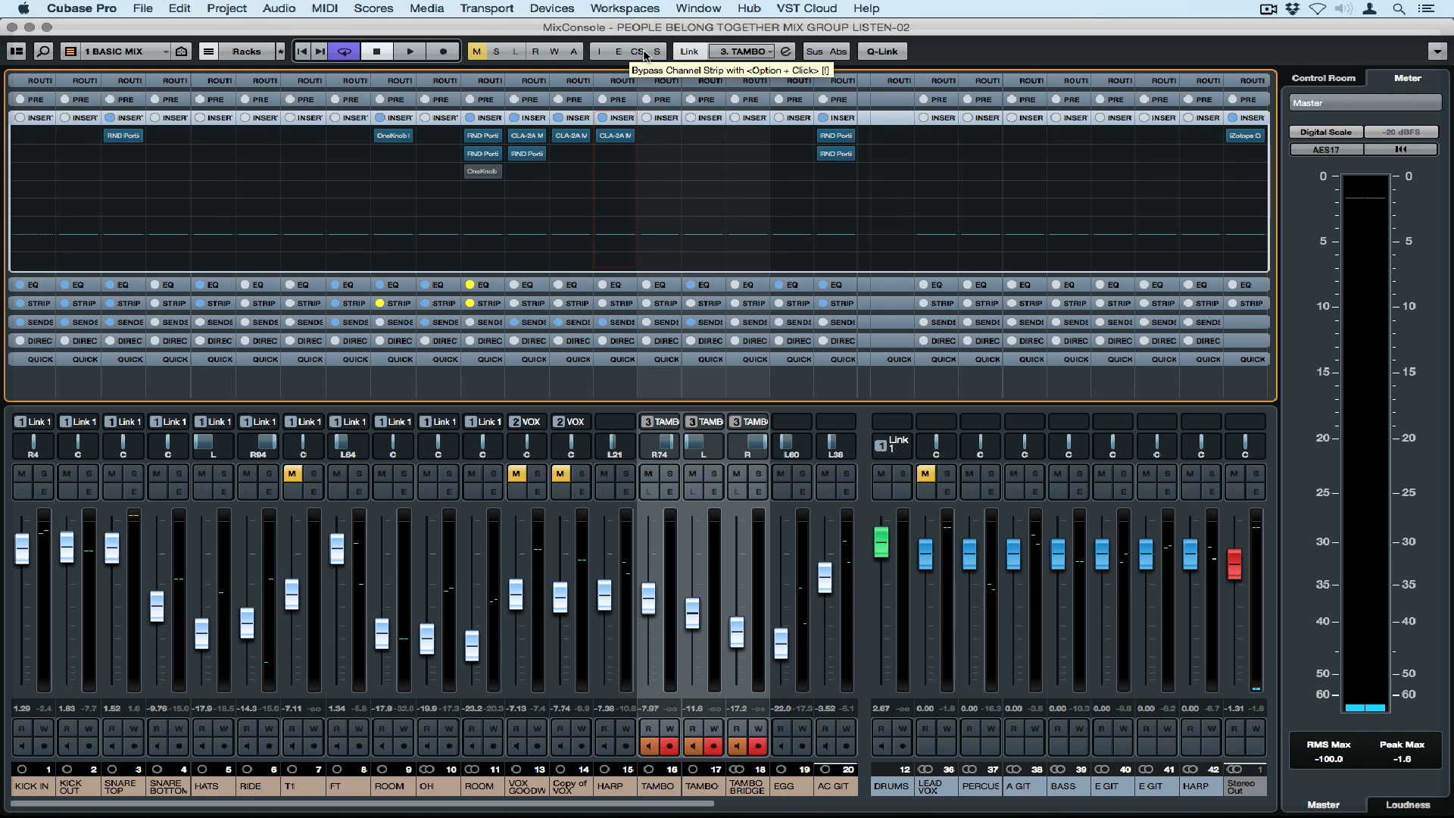
{"action": "mouse_move", "coordinate": [658, 50]}
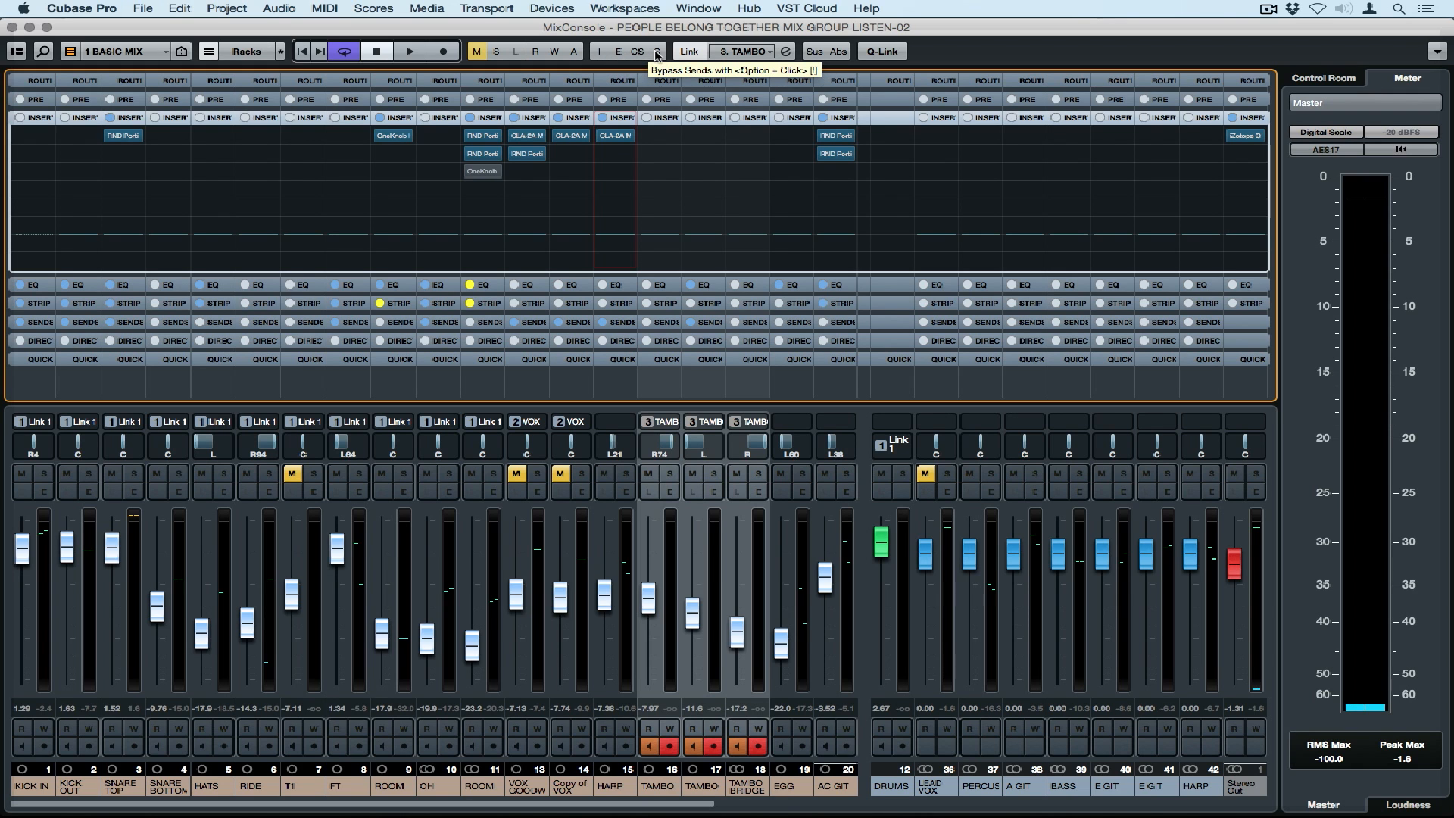
- Insert a RoomWorks reverb on the linked tambourine channels via a 'reverb' search
{"action": "left_click", "coordinate": [661, 117]}
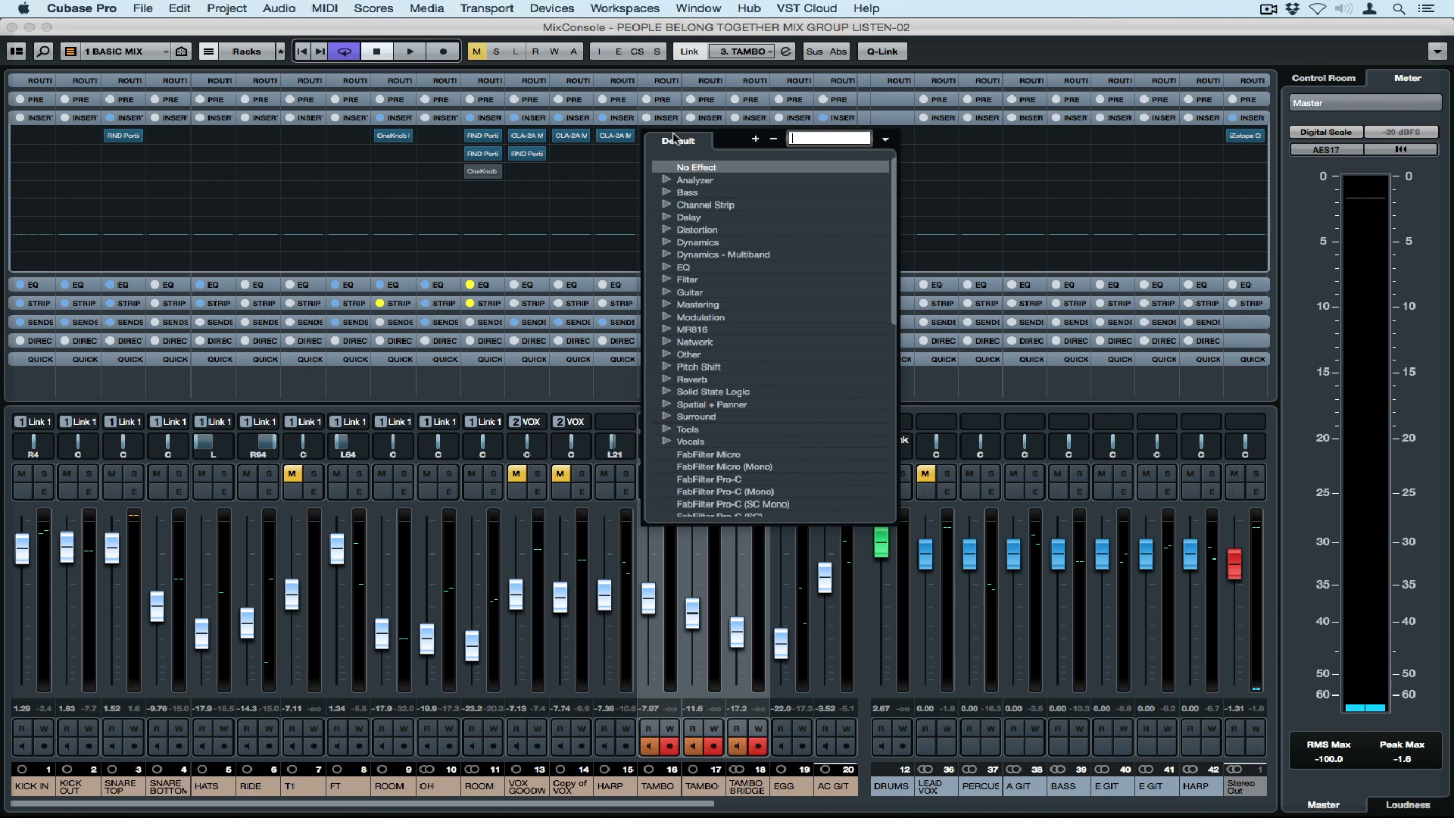
{"action": "mouse_move", "coordinate": [670, 210]}
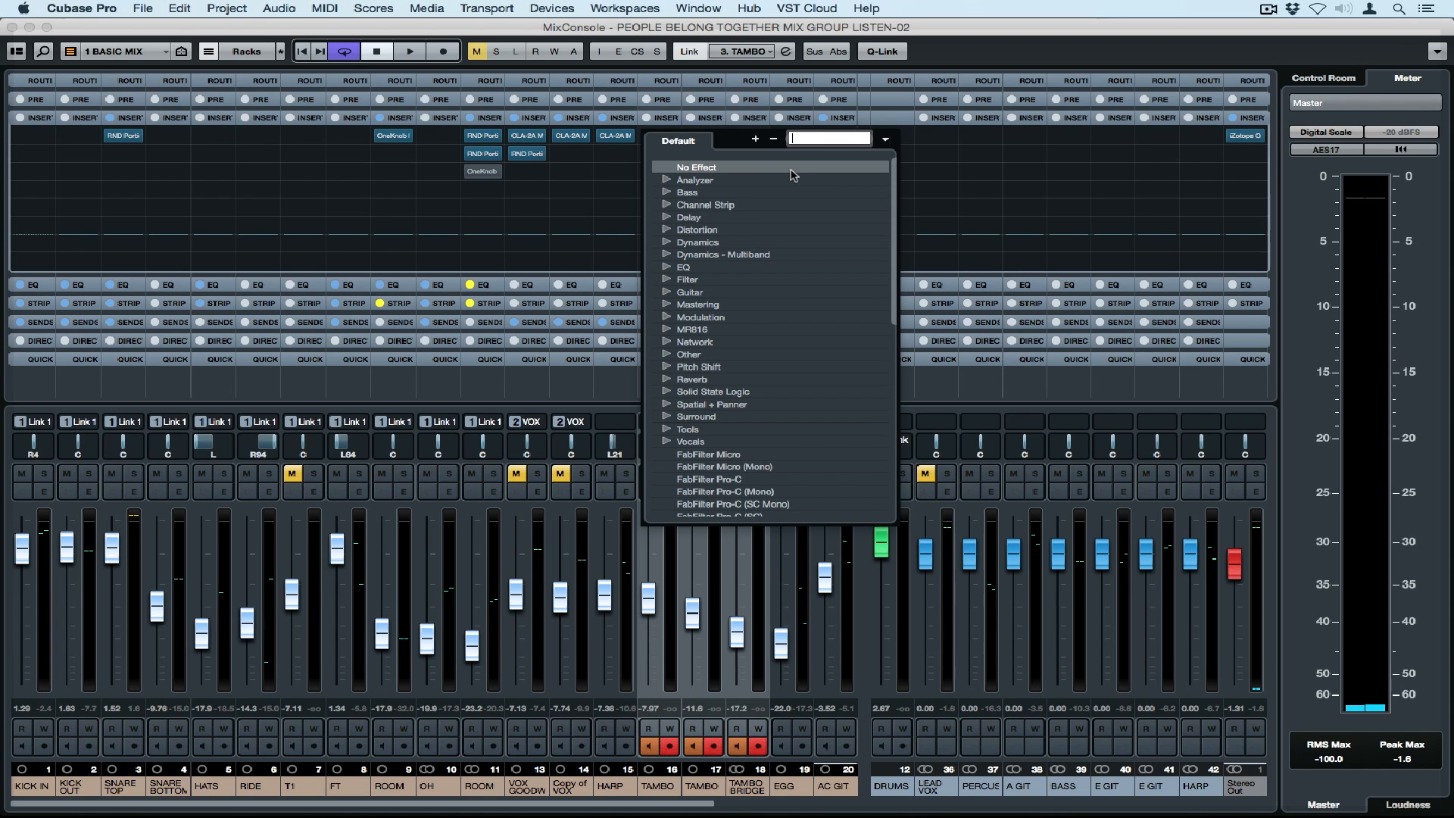
{"action": "type", "text": "reverb"}
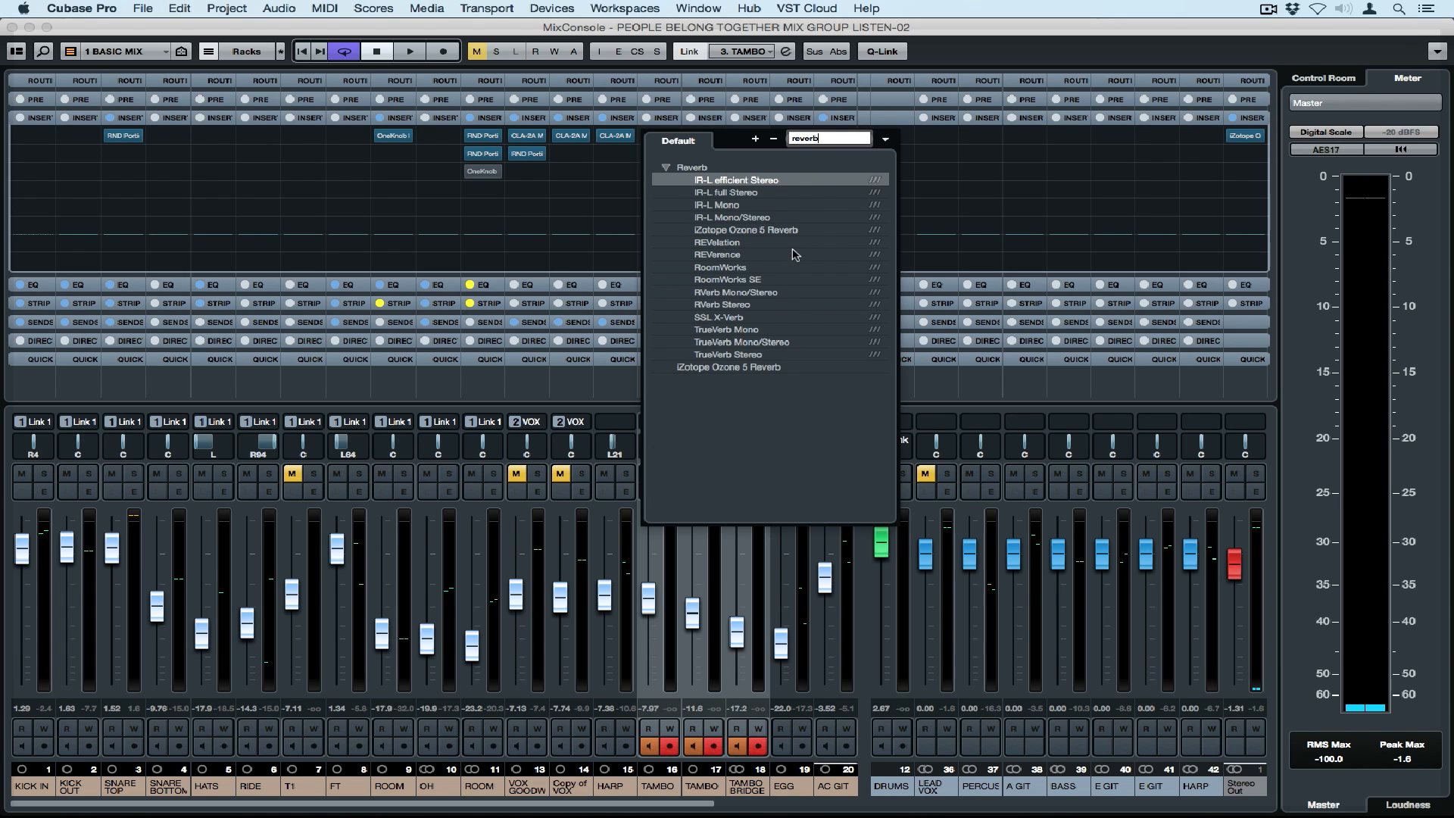
{"action": "left_click", "coordinate": [718, 267]}
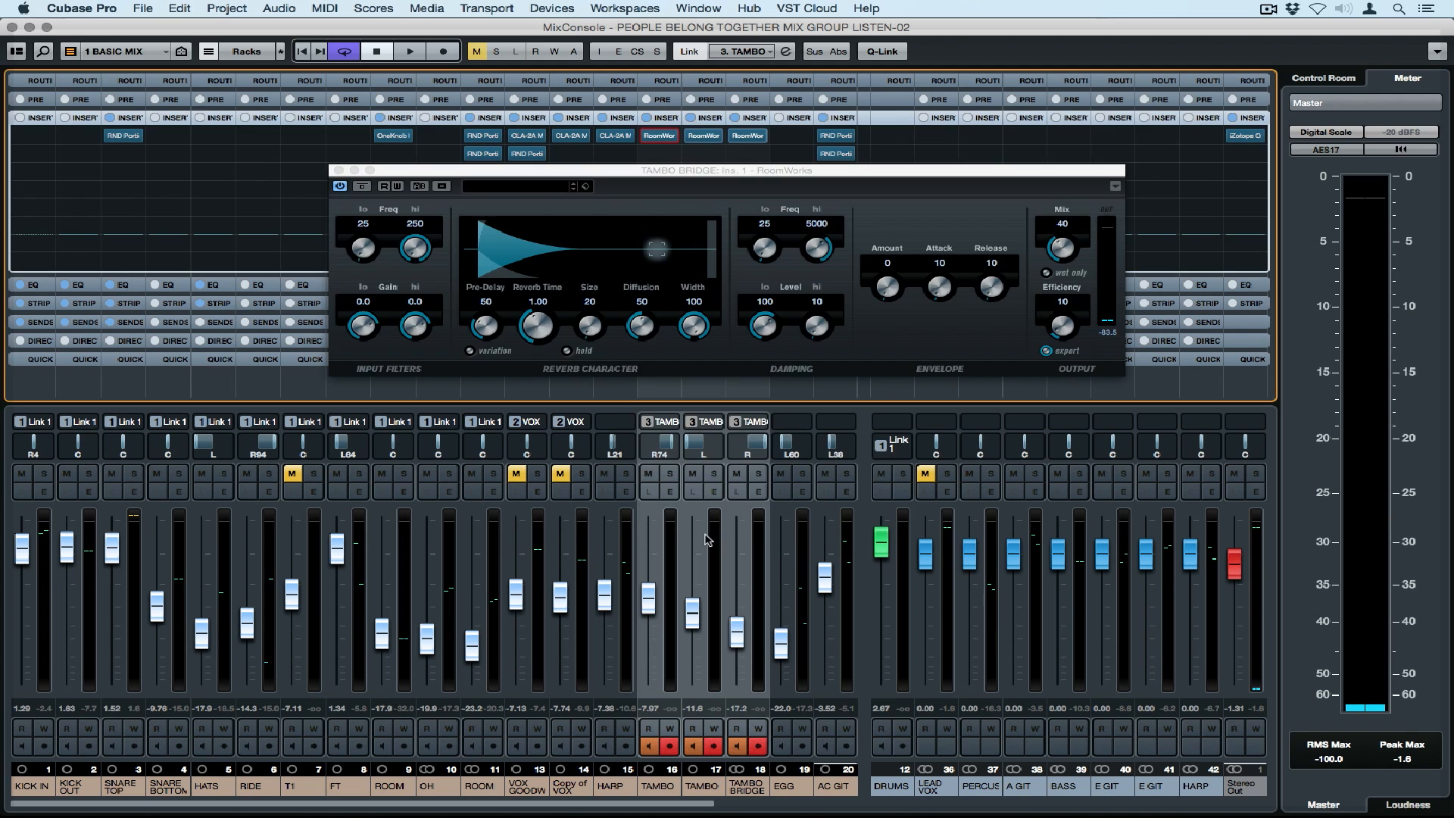
- Add an FX channel with REVelation to the selected tambourine channels
{"action": "right_click", "coordinate": [705, 540]}
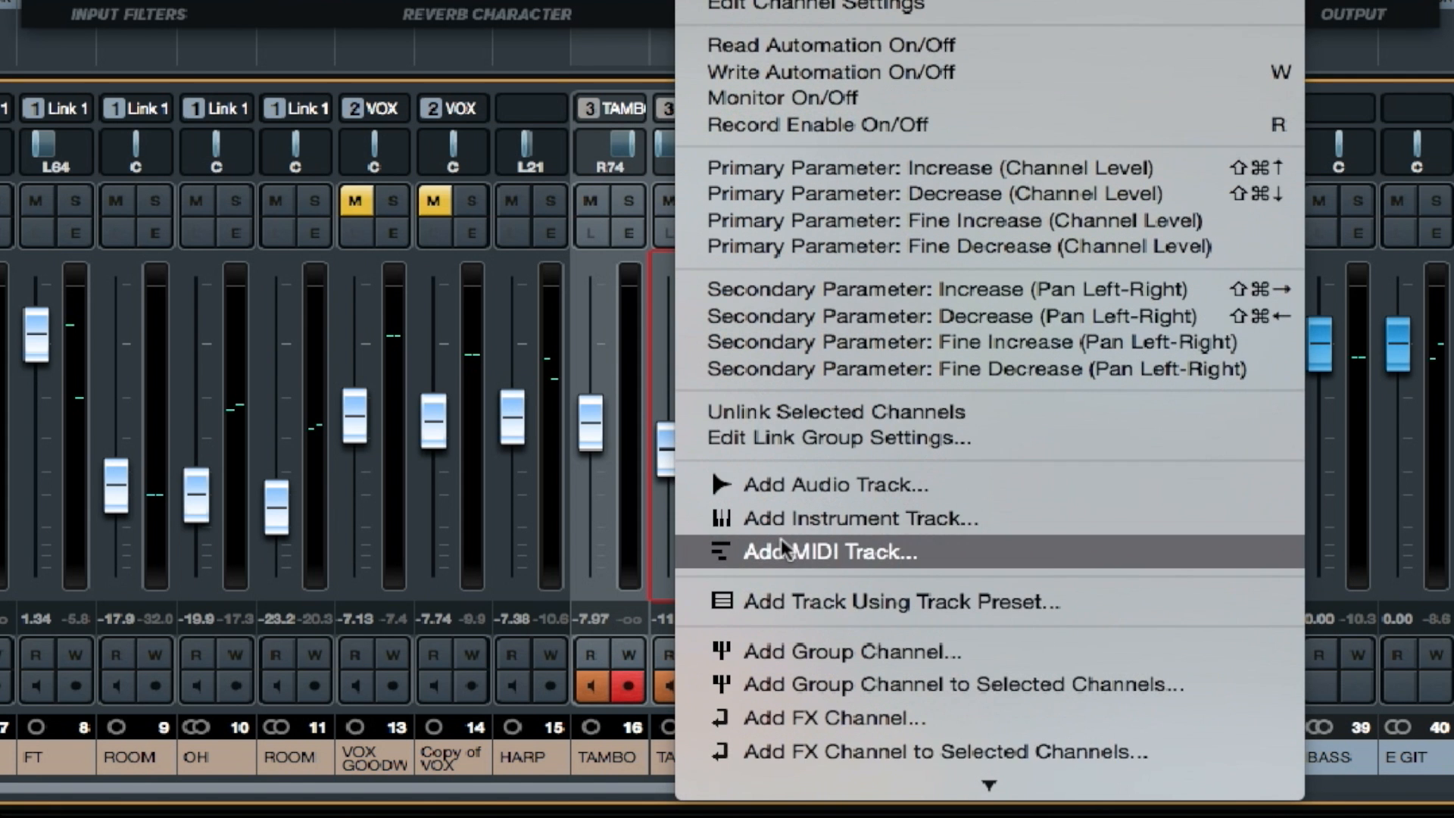
{"action": "scroll", "scroll_direction": "down", "scroll_amount": 3}
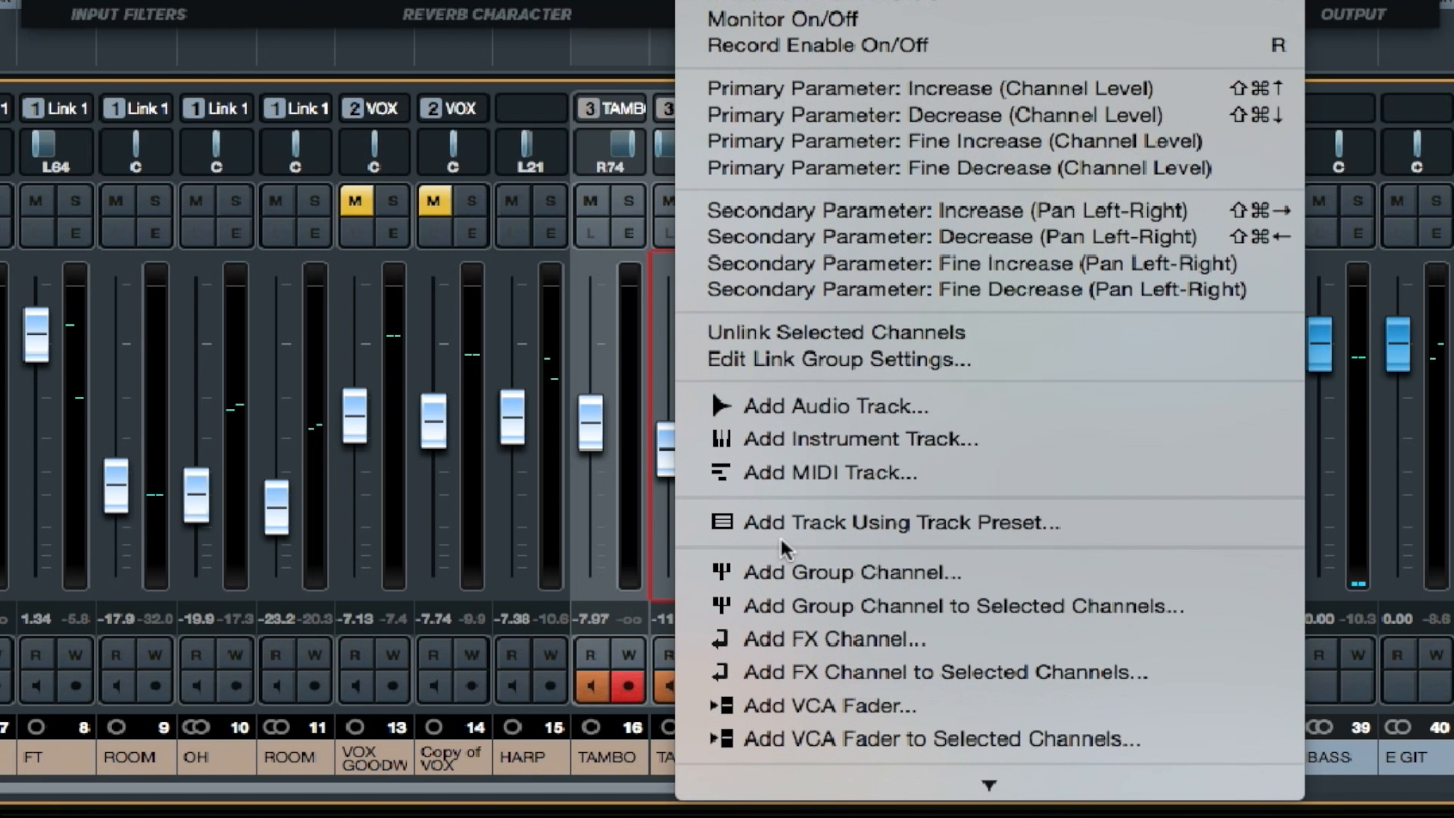
{"action": "mouse_move", "coordinate": [806, 626]}
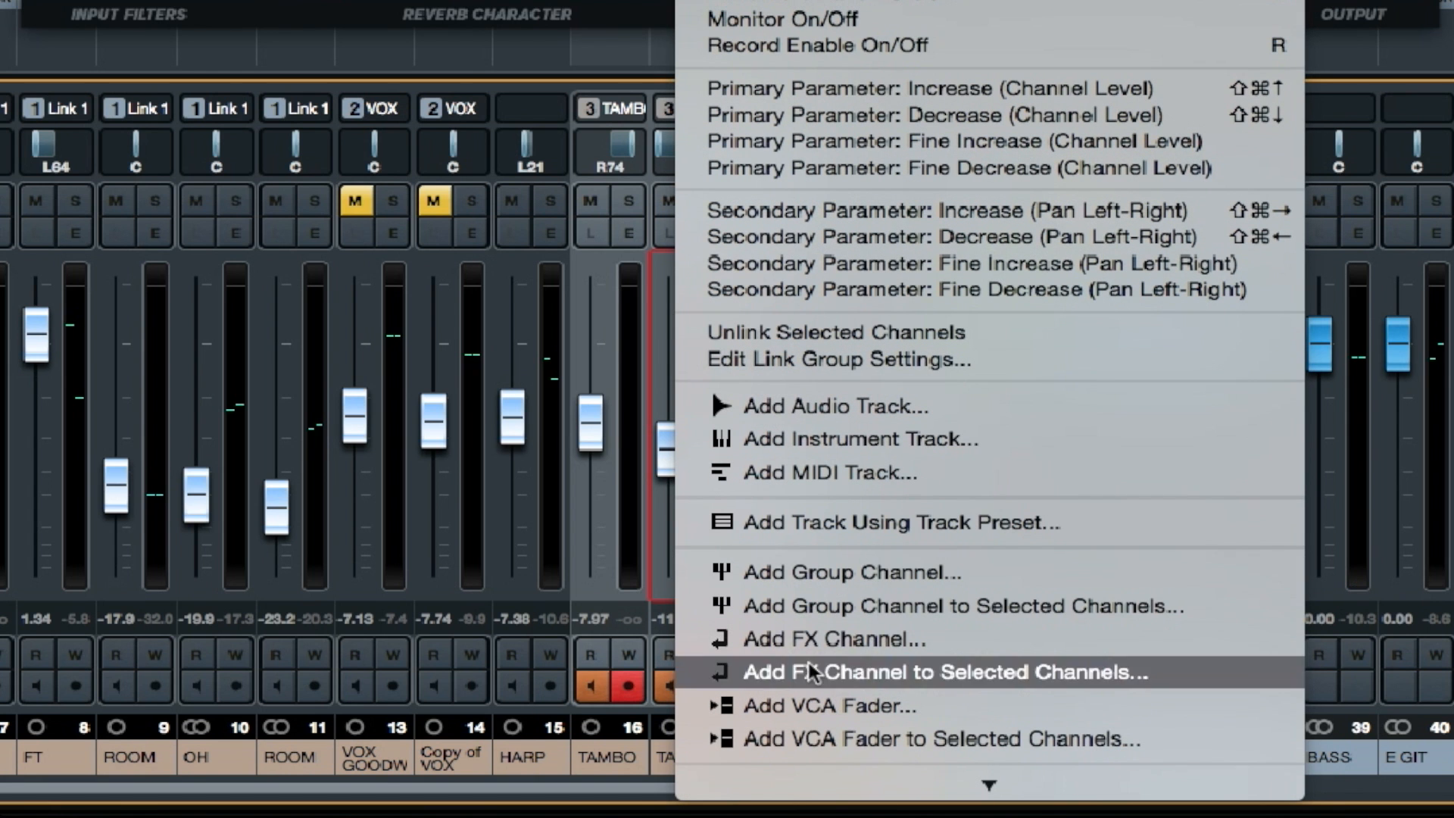
{"action": "left_click", "coordinate": [943, 672]}
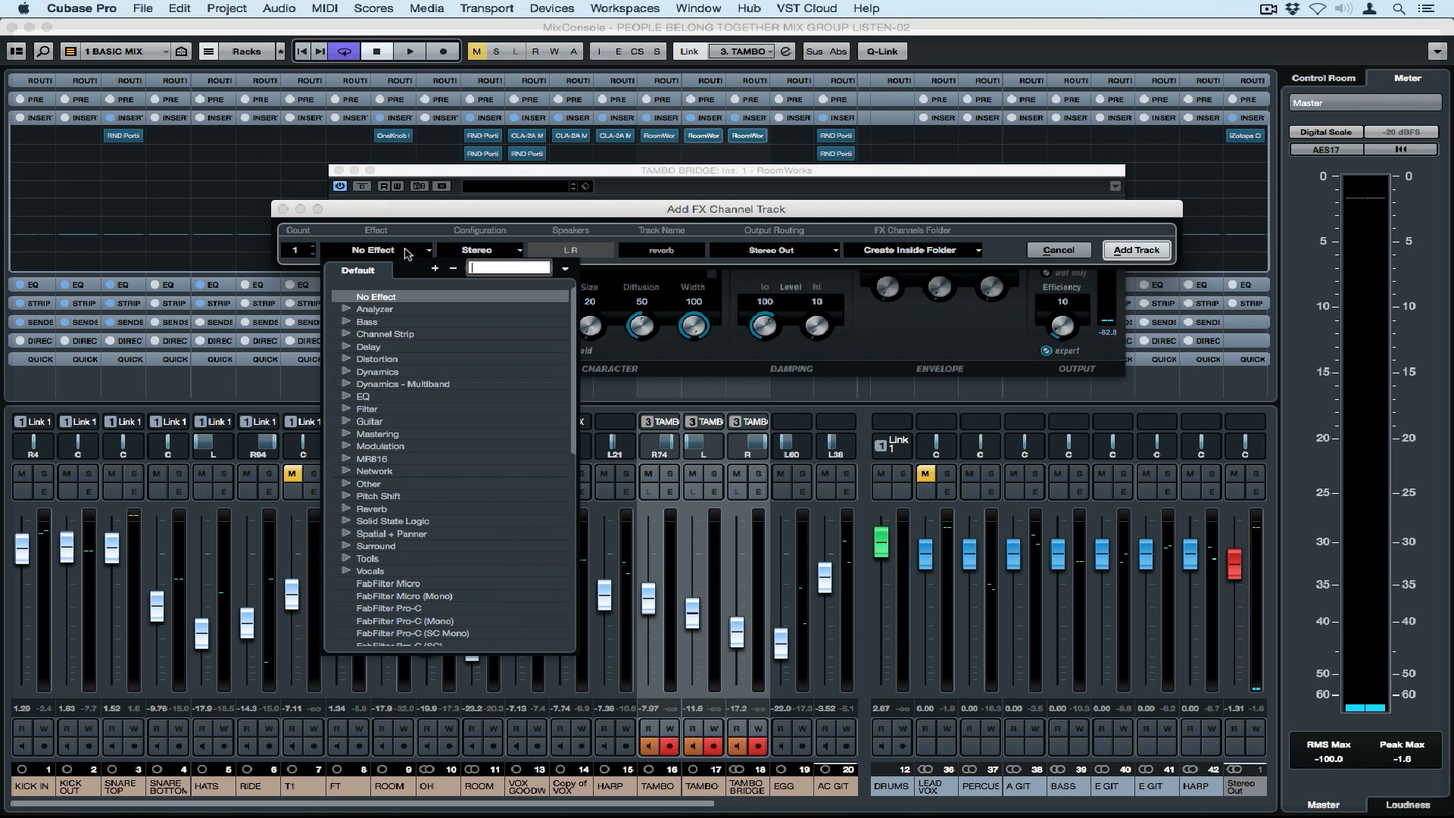
{"action": "type", "text": "rever"}
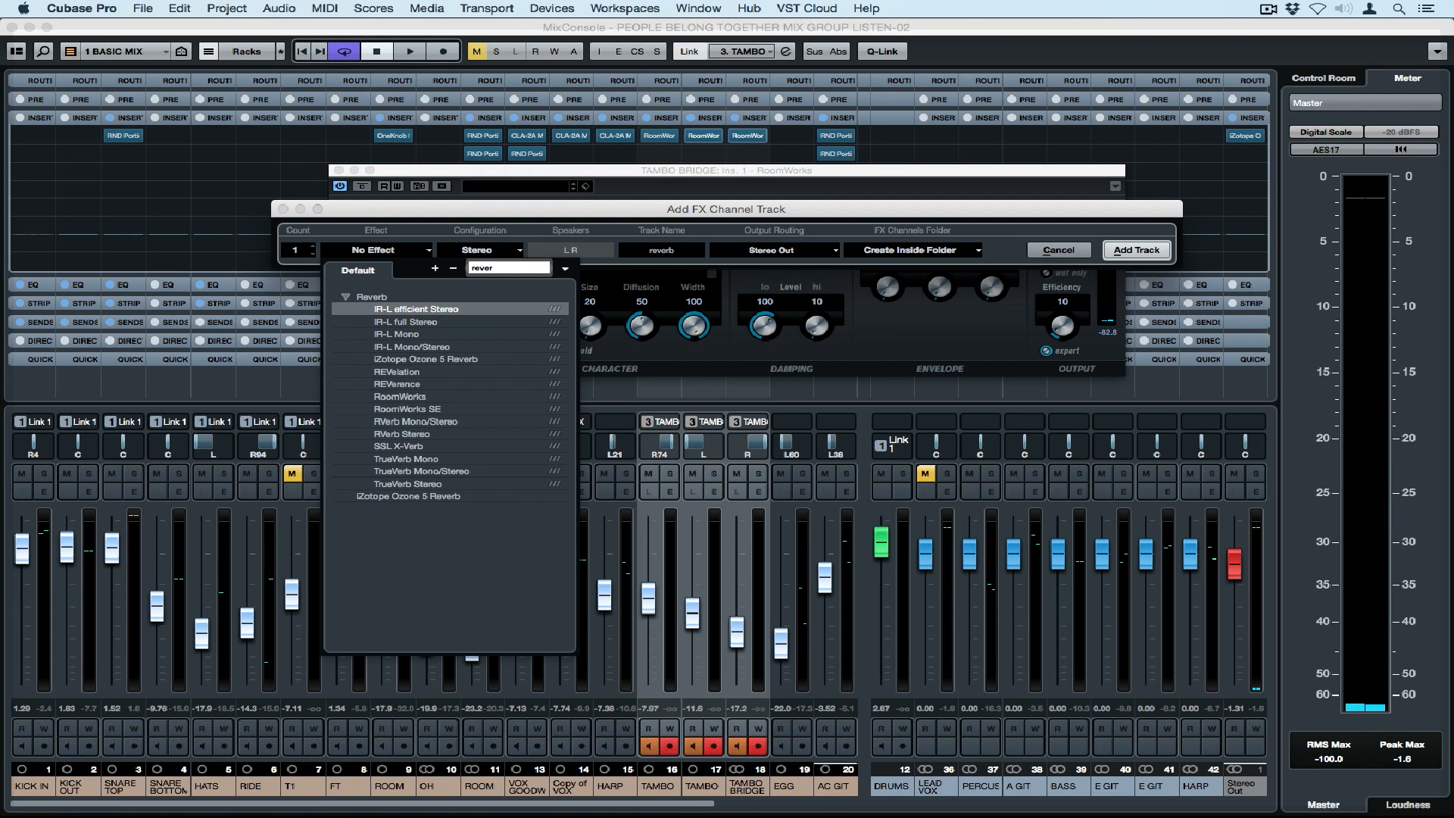
{"action": "mouse_move", "coordinate": [397, 371]}
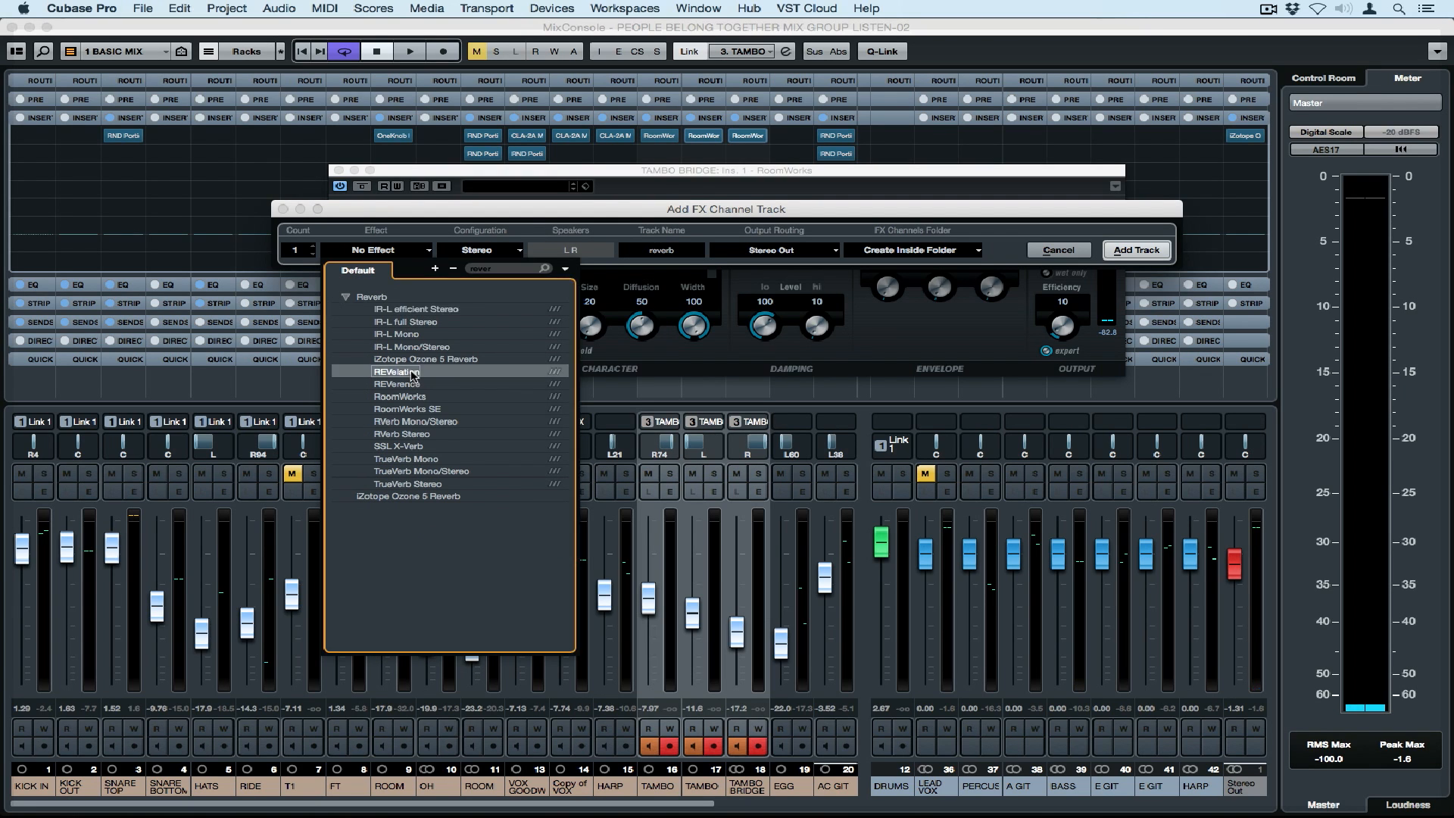
{"action": "left_click", "coordinate": [397, 372]}
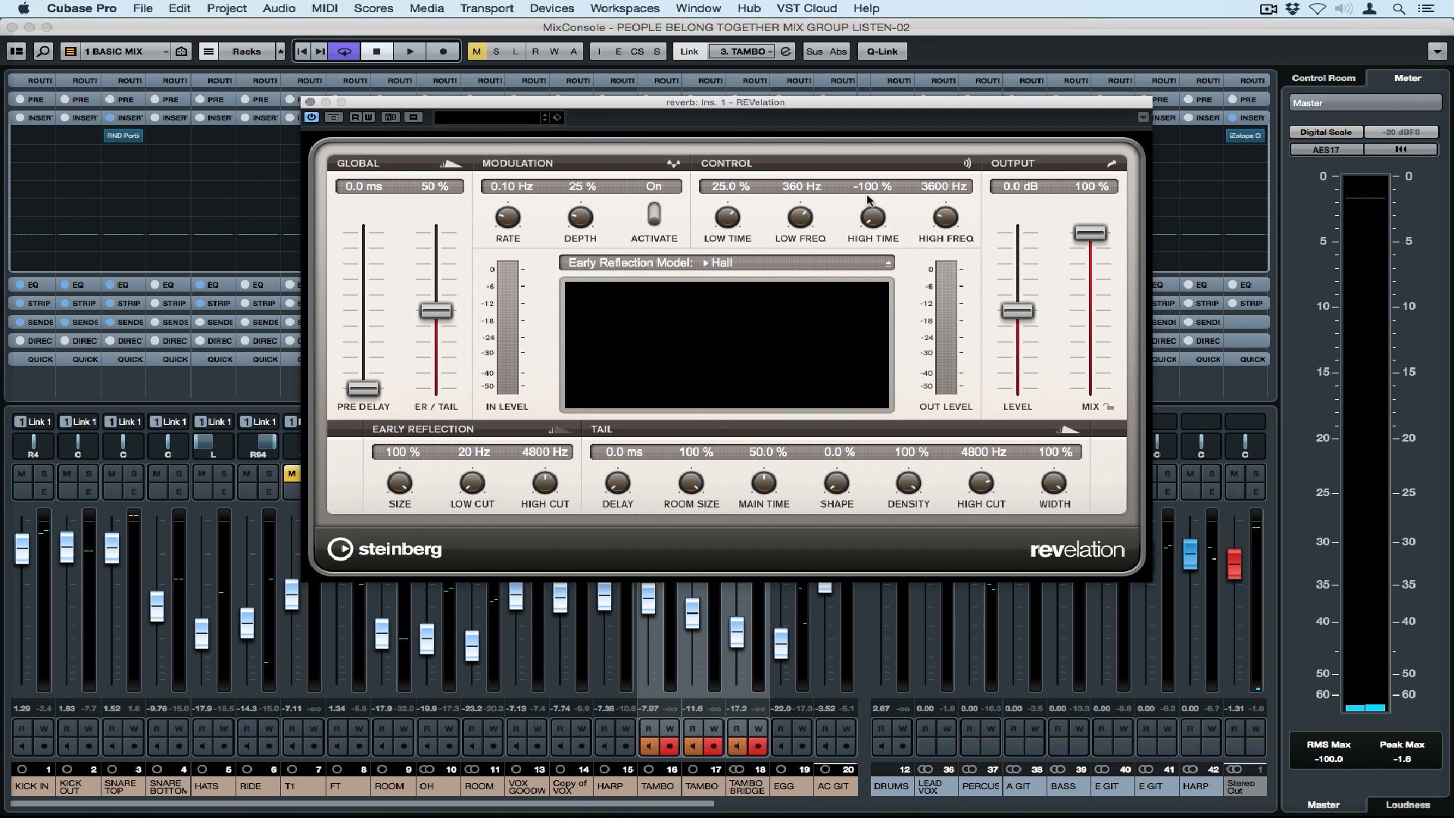